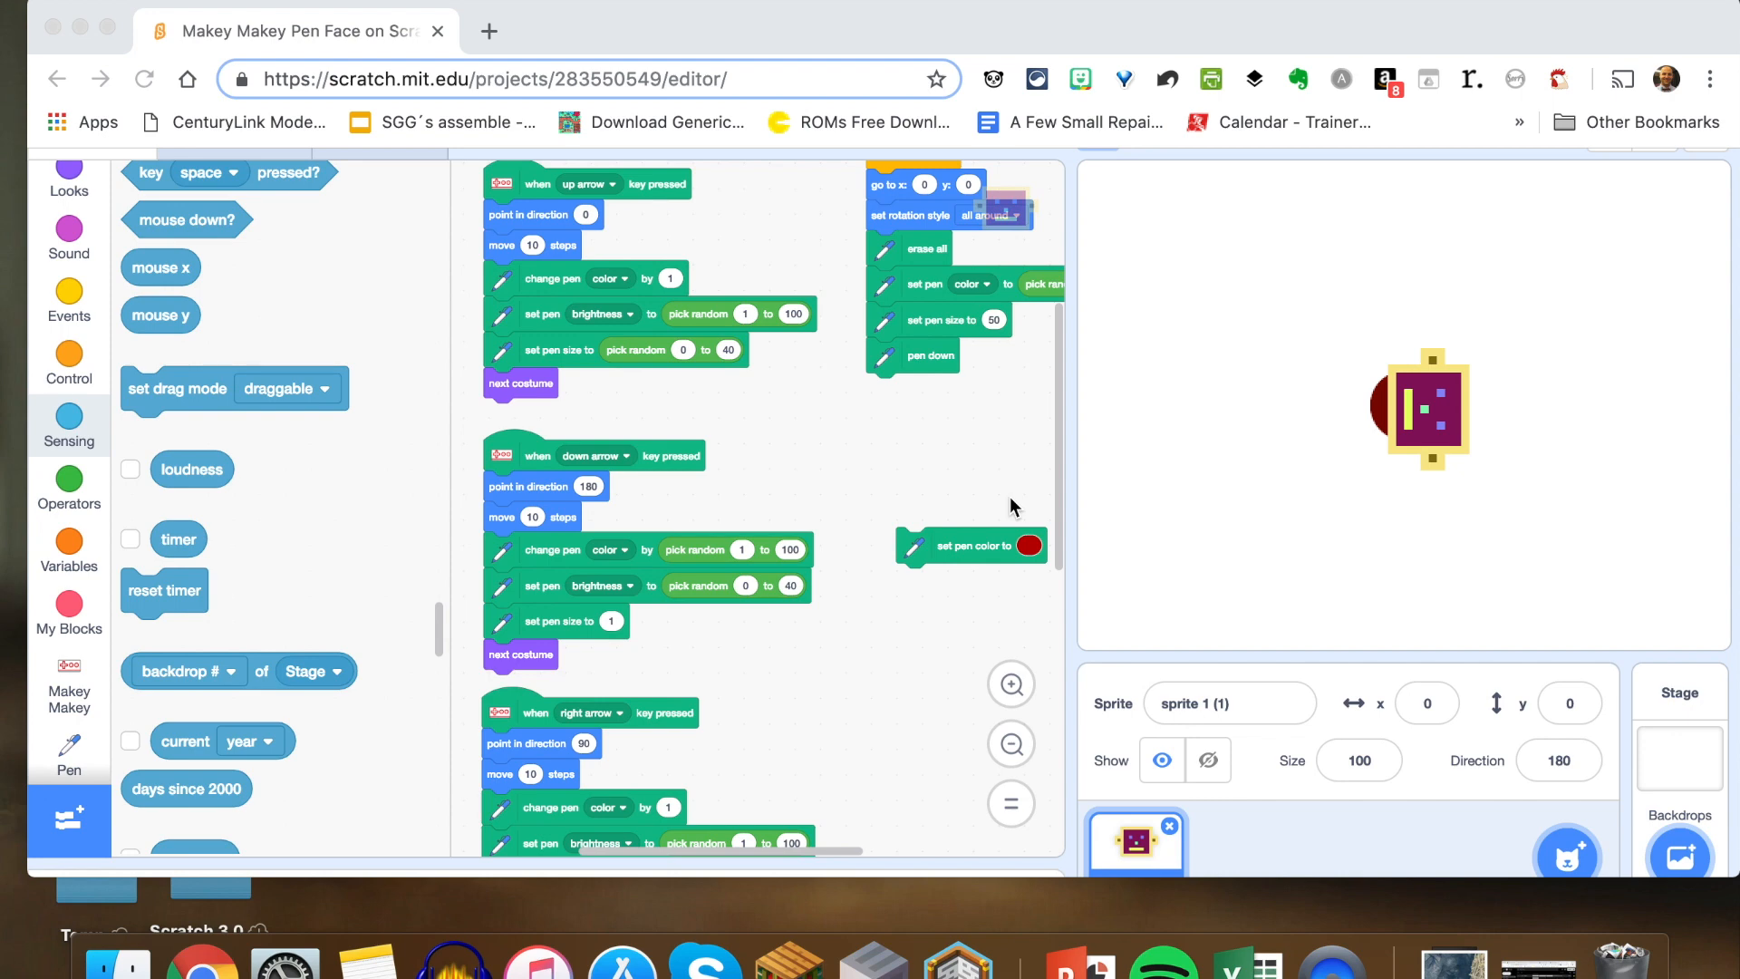
mouse_move(69, 821)
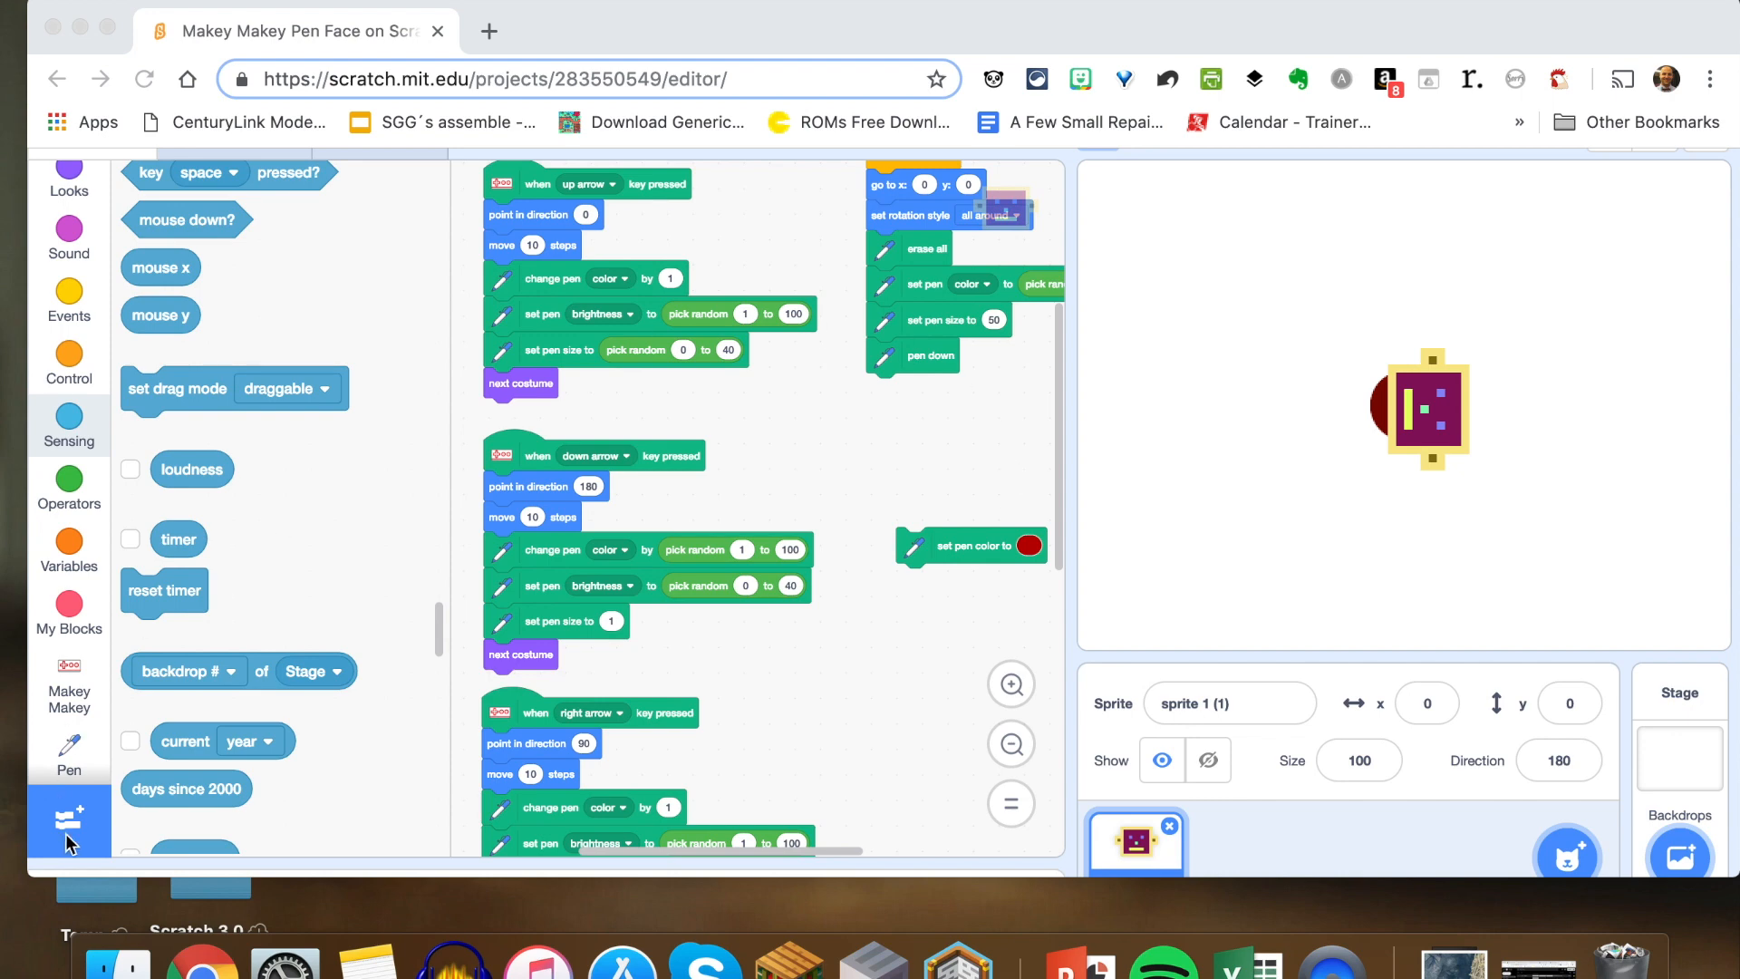
Add the Pen extension so its drawing blocks appear in the block palette
left_click(68, 821)
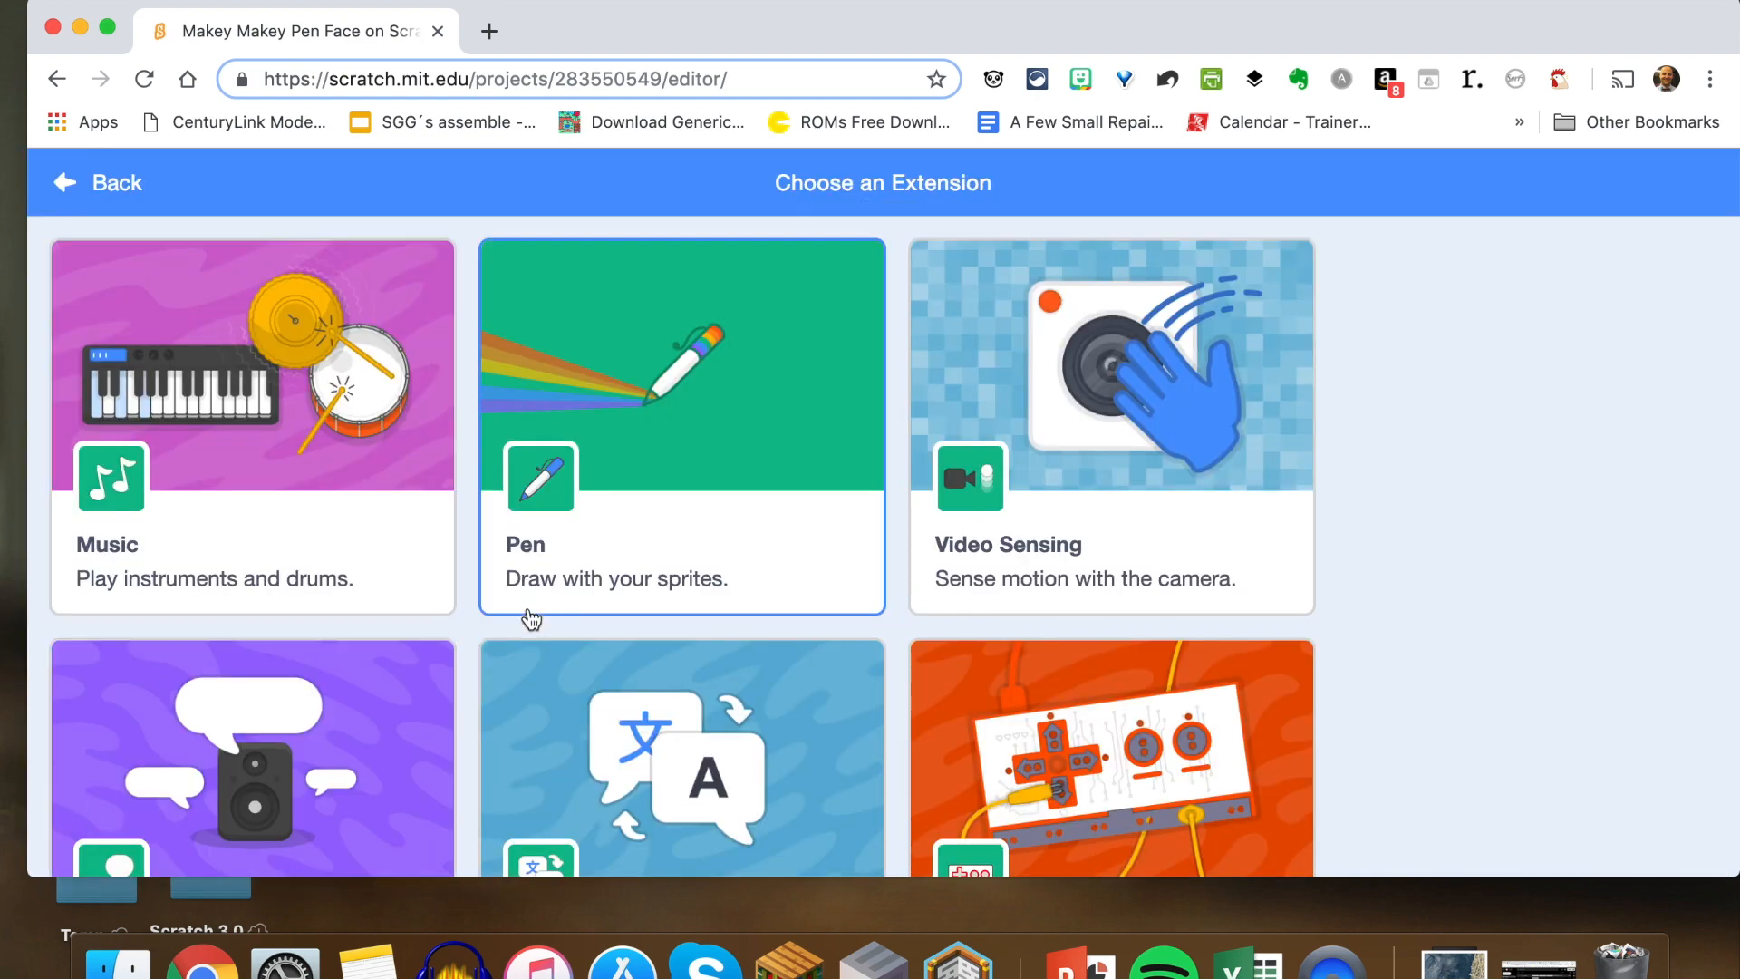
mouse_move(688, 422)
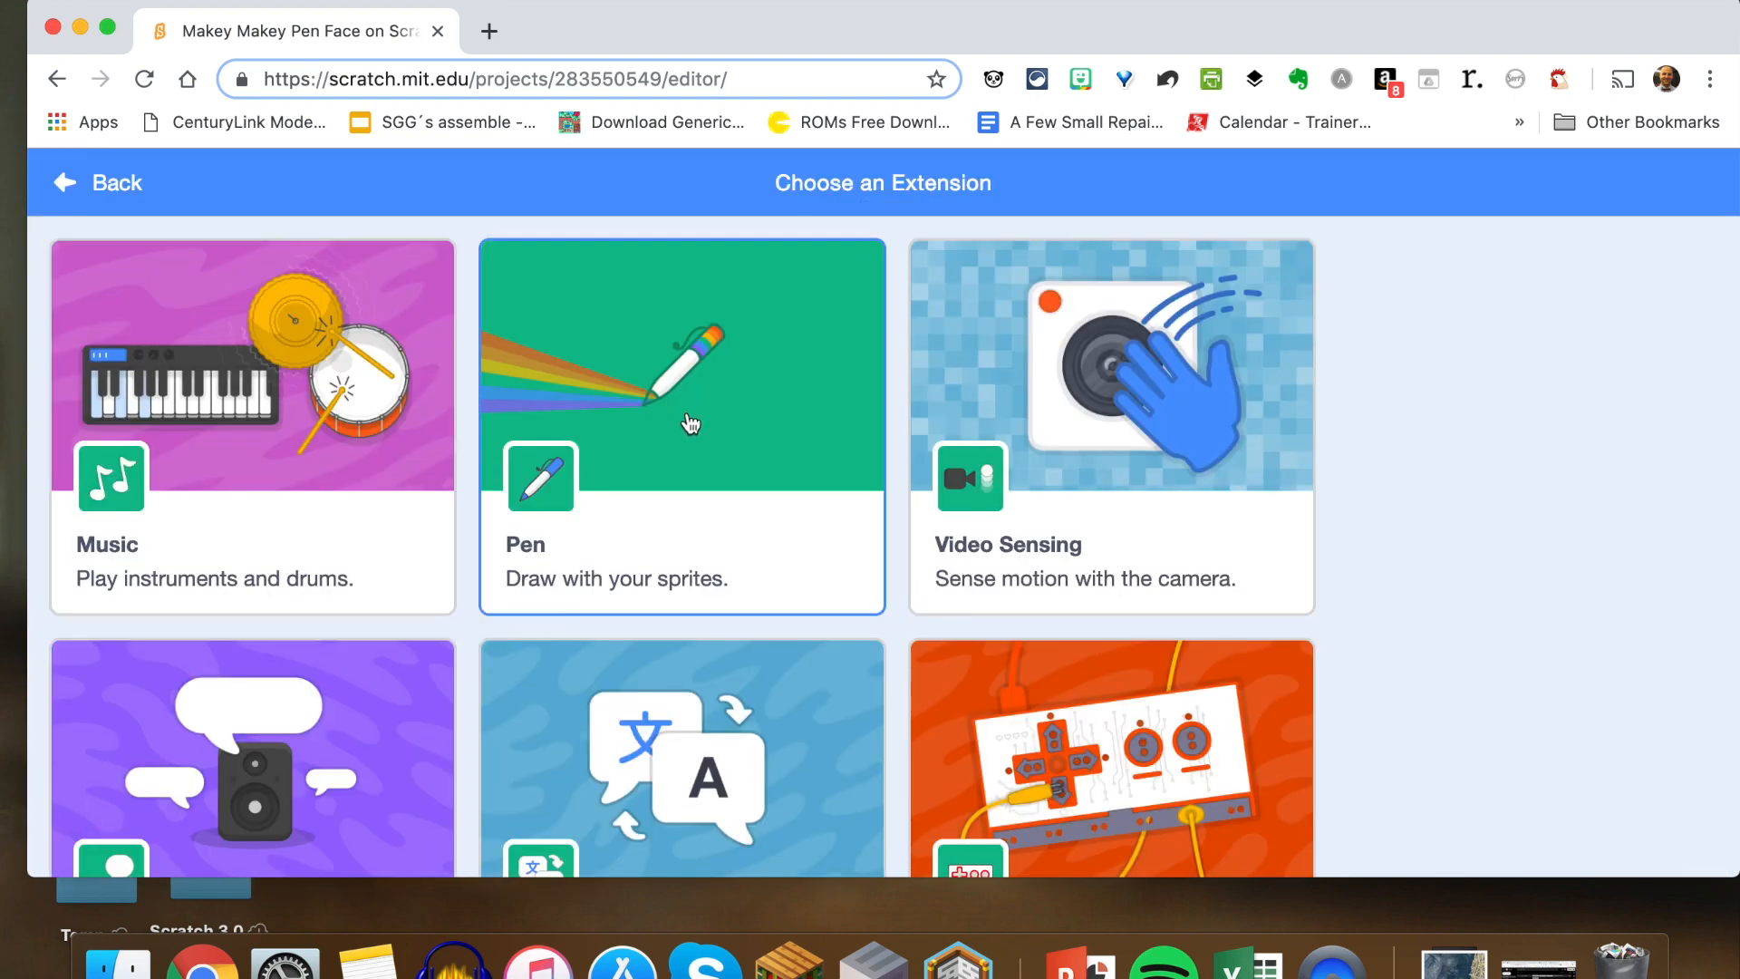
mouse_move(65, 200)
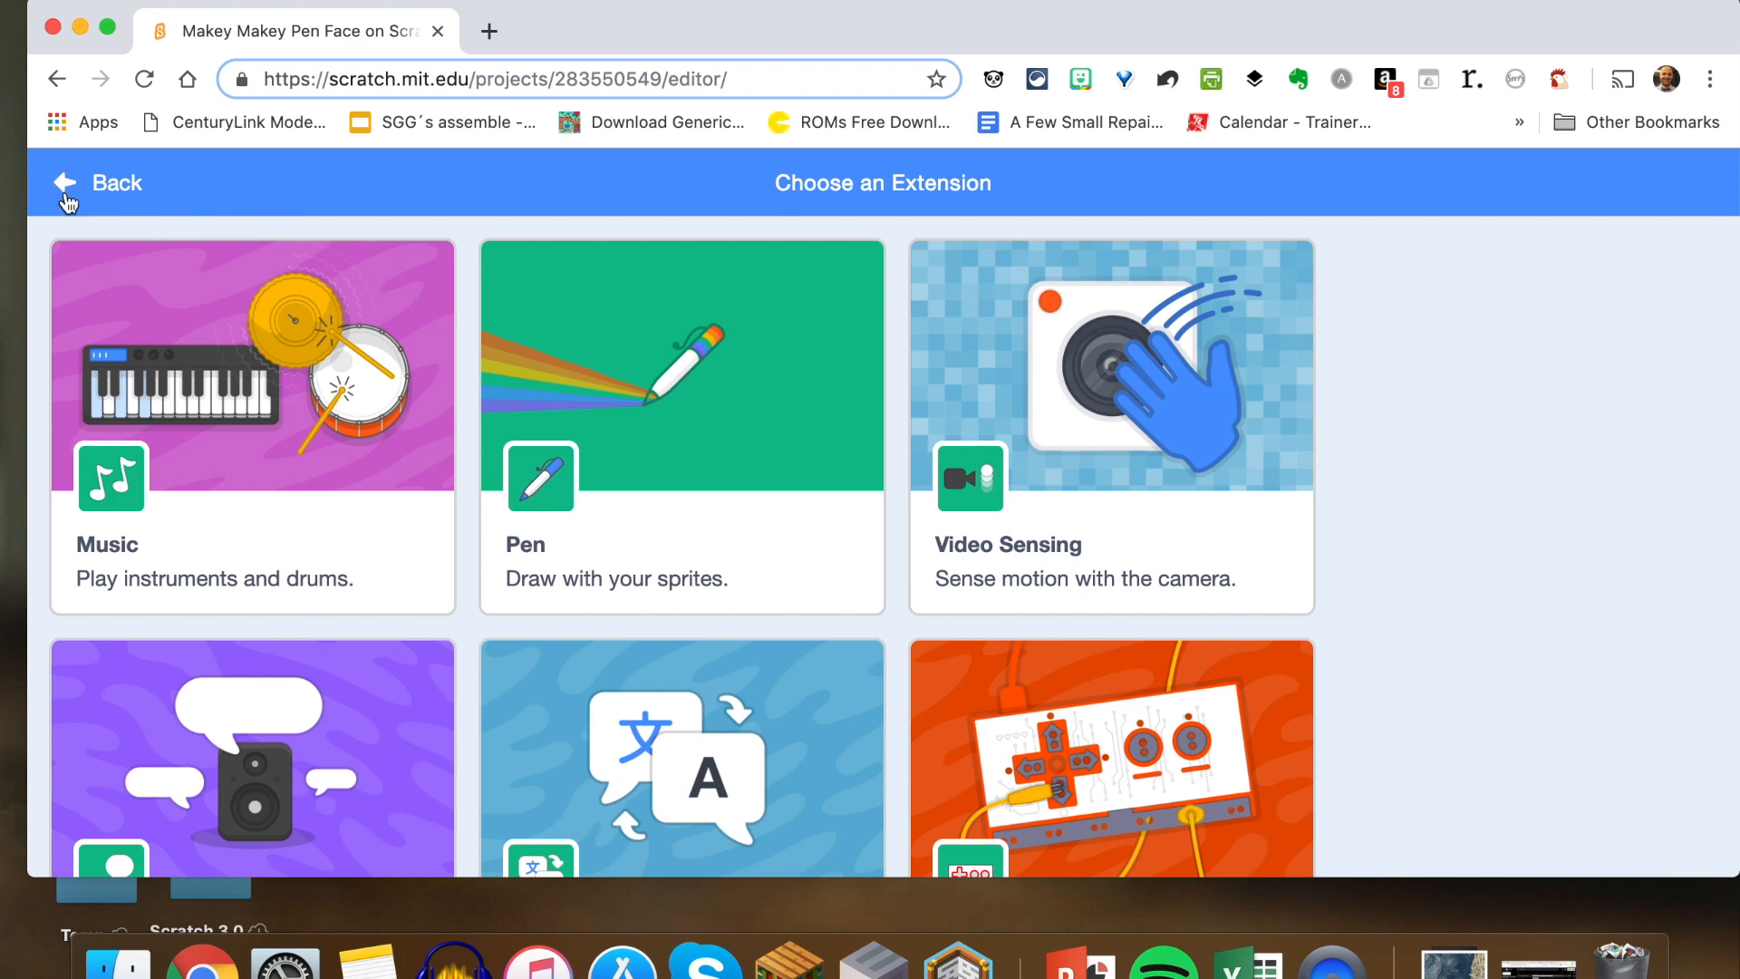
left_click(97, 183)
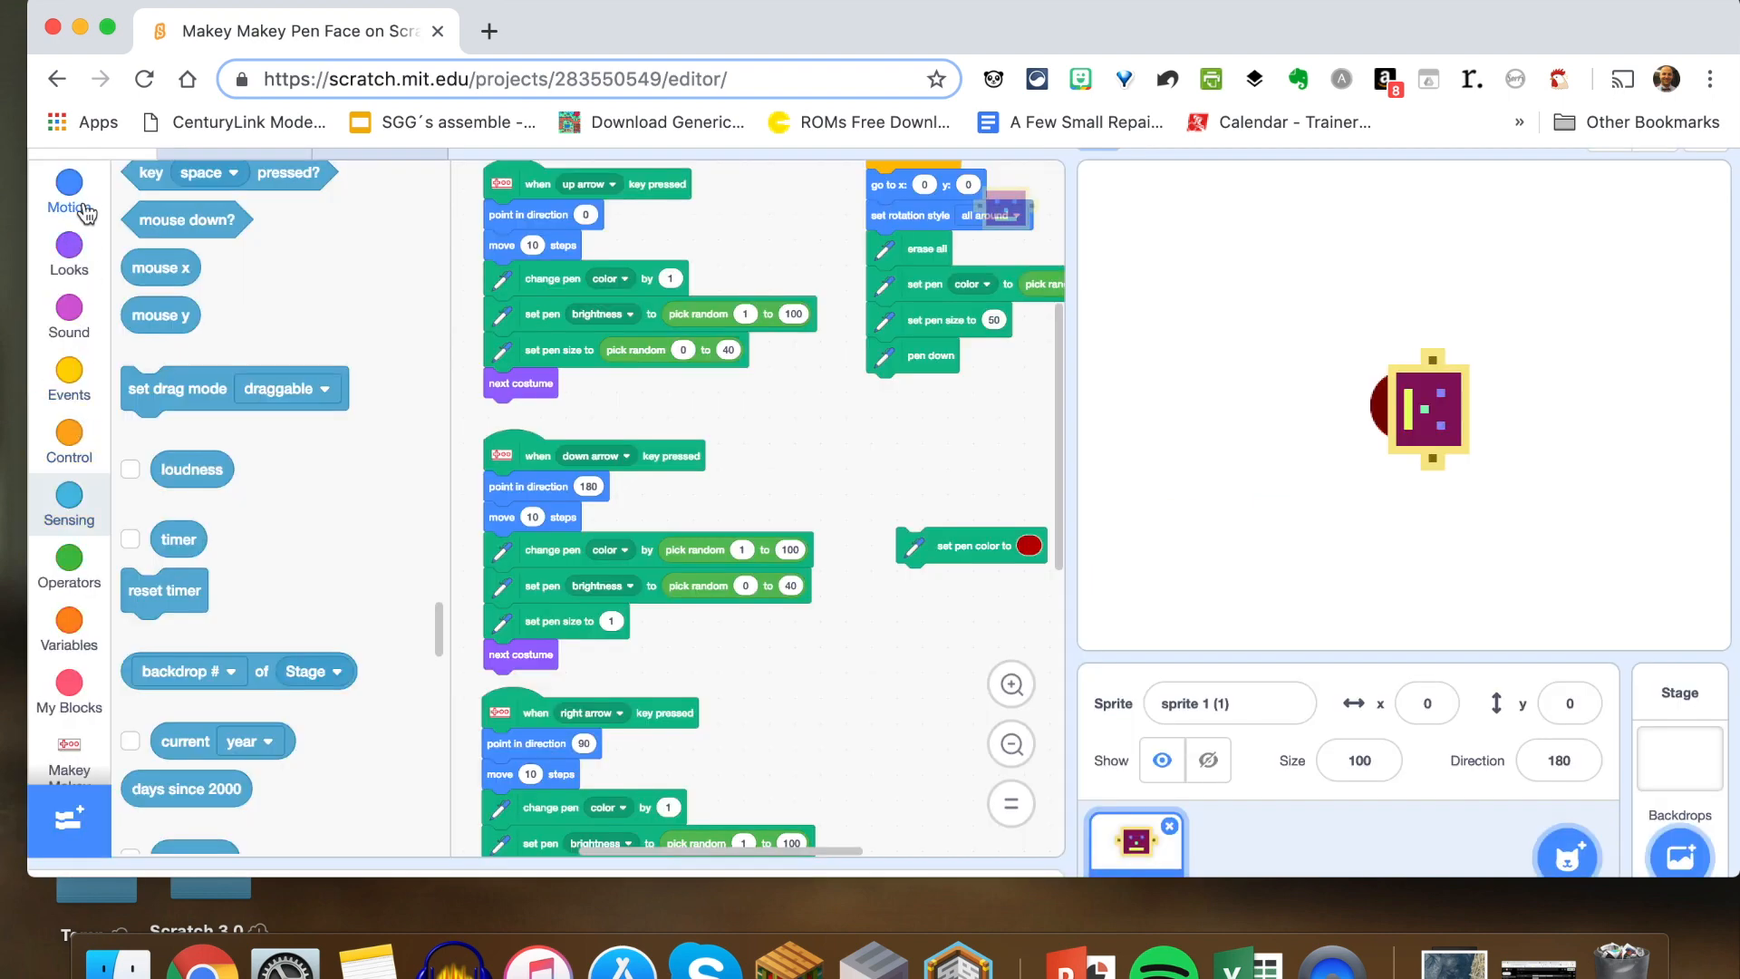
scroll("down", 3)
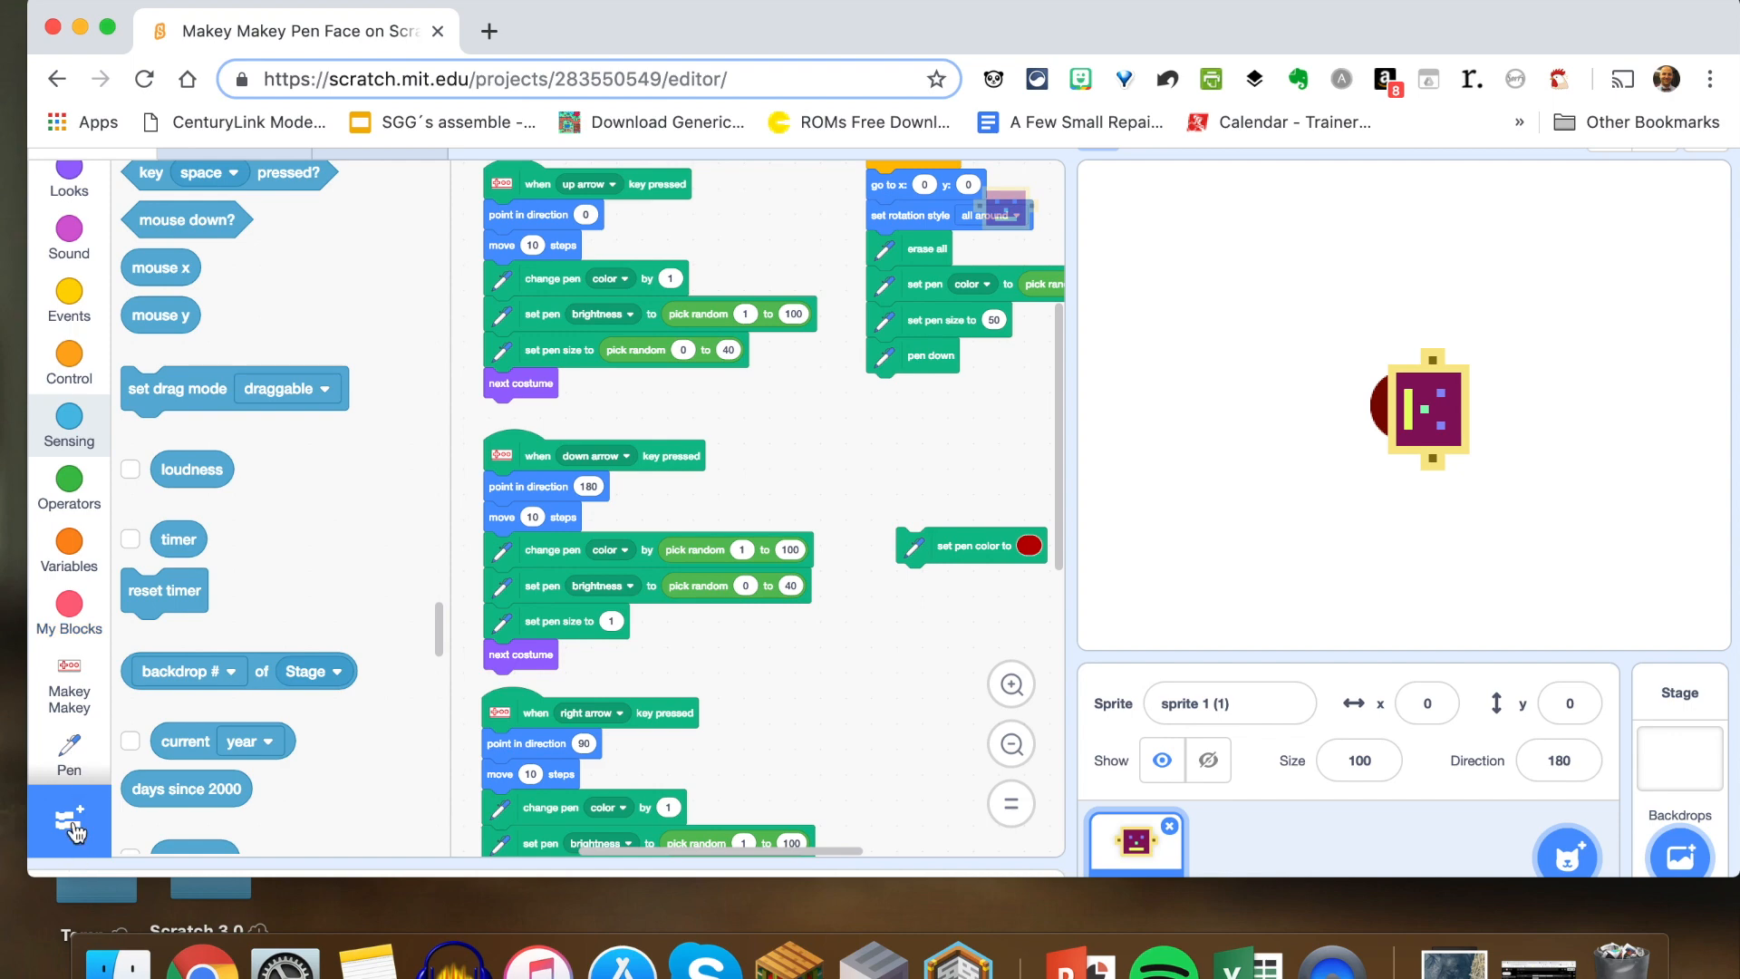
left_click(69, 821)
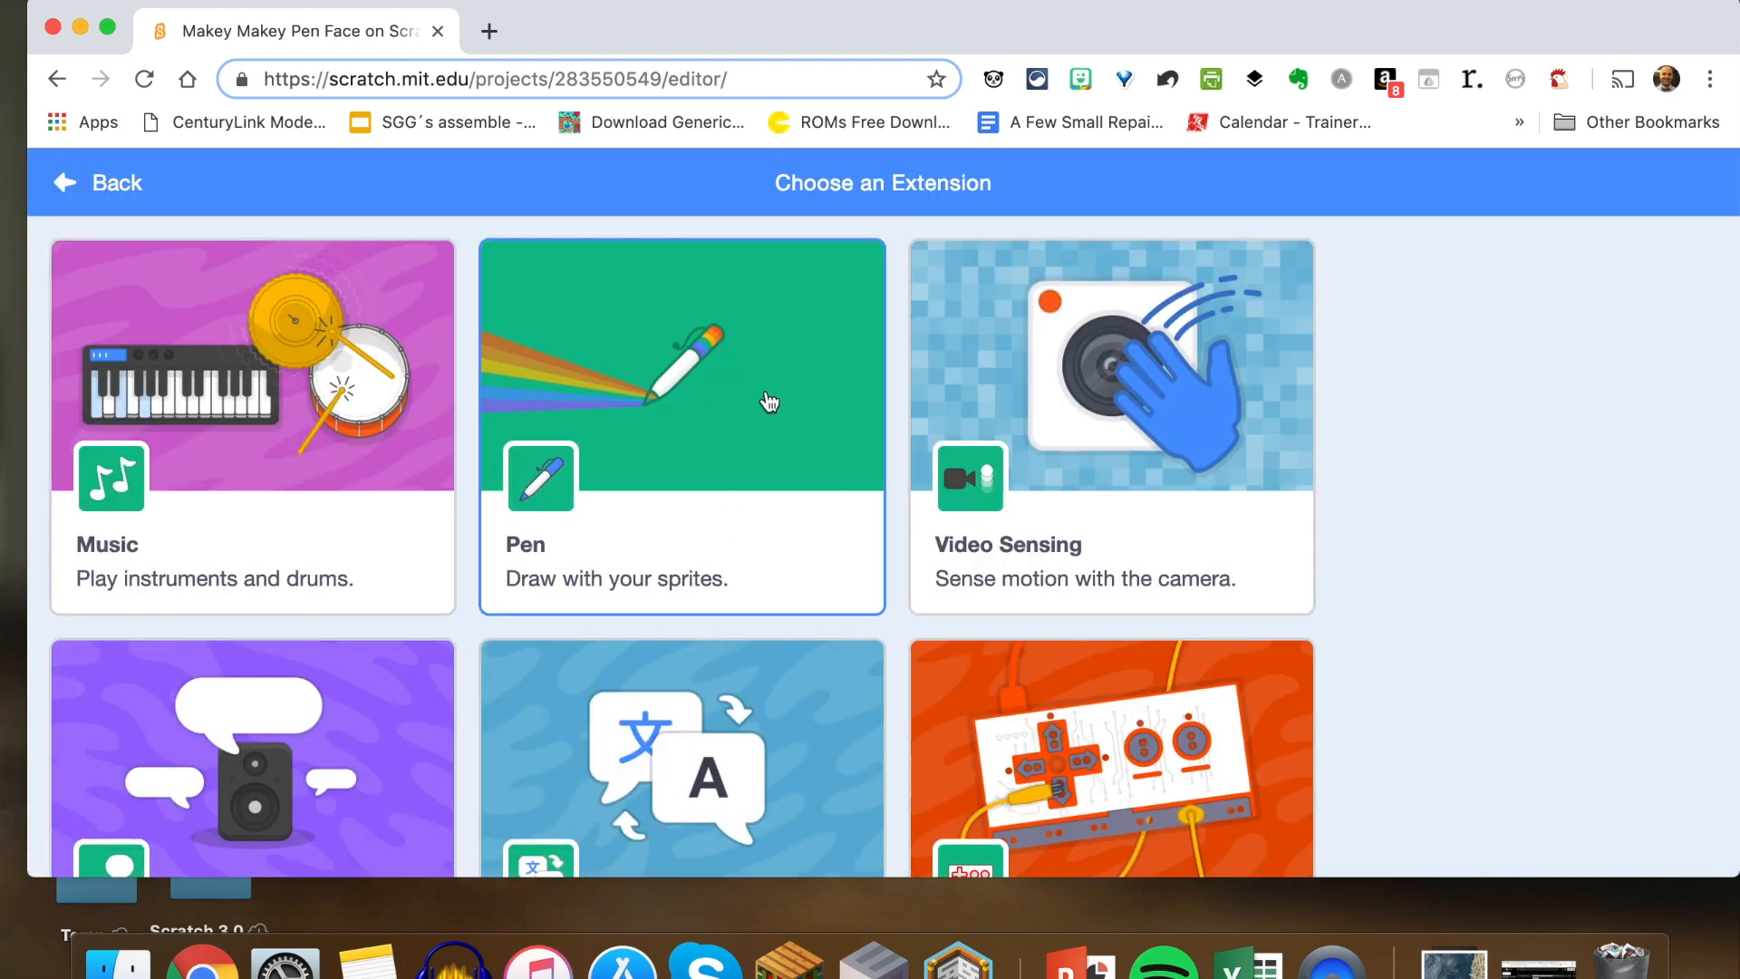
left_click(682, 428)
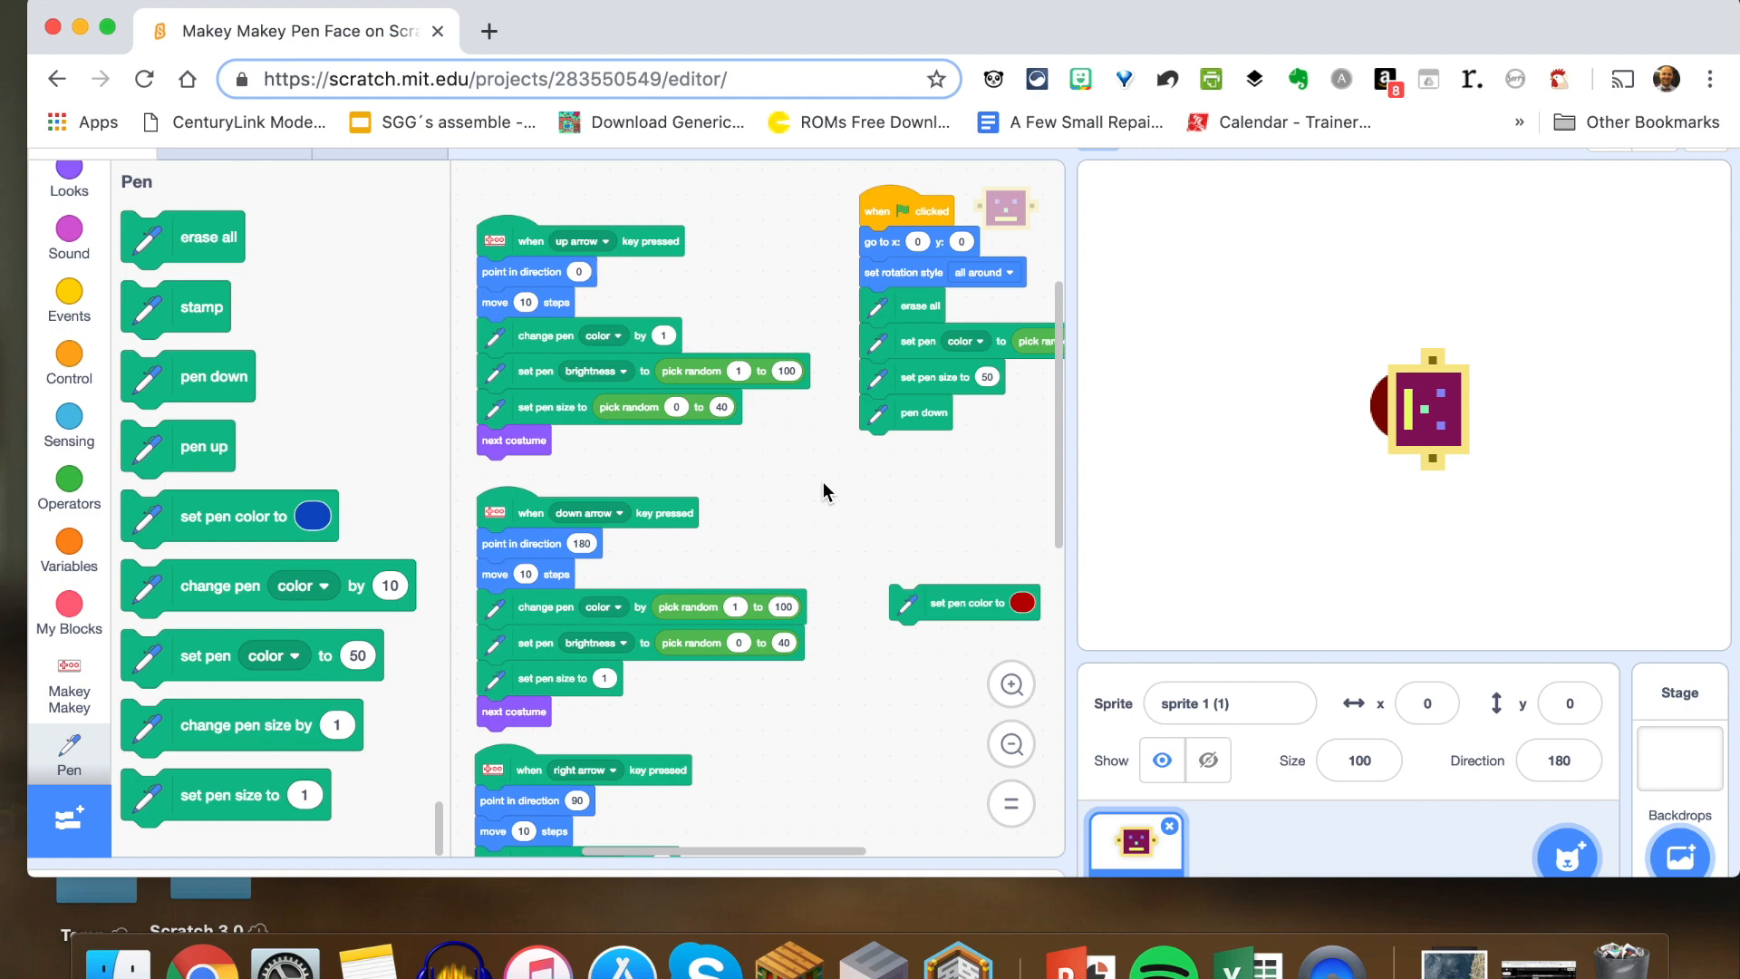
Start the project with the green flag repeatedly, drawing a long multicoloured pen trail across the stage
scroll("down", 3)
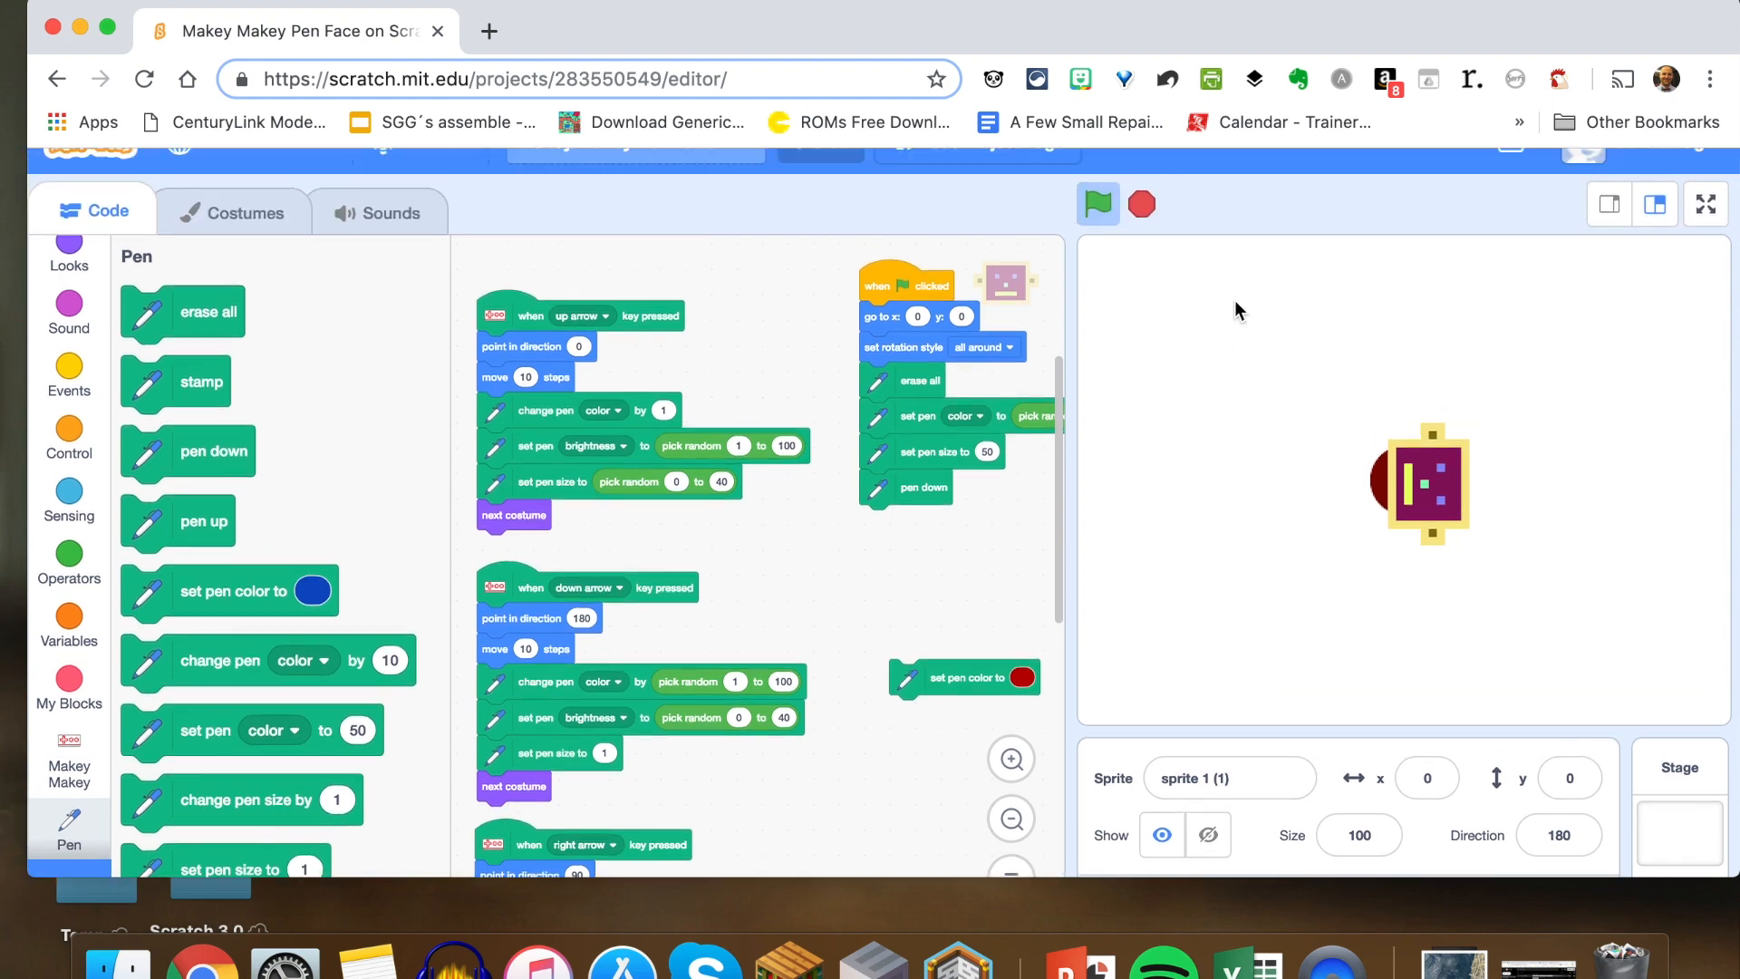
scroll("up", 3)
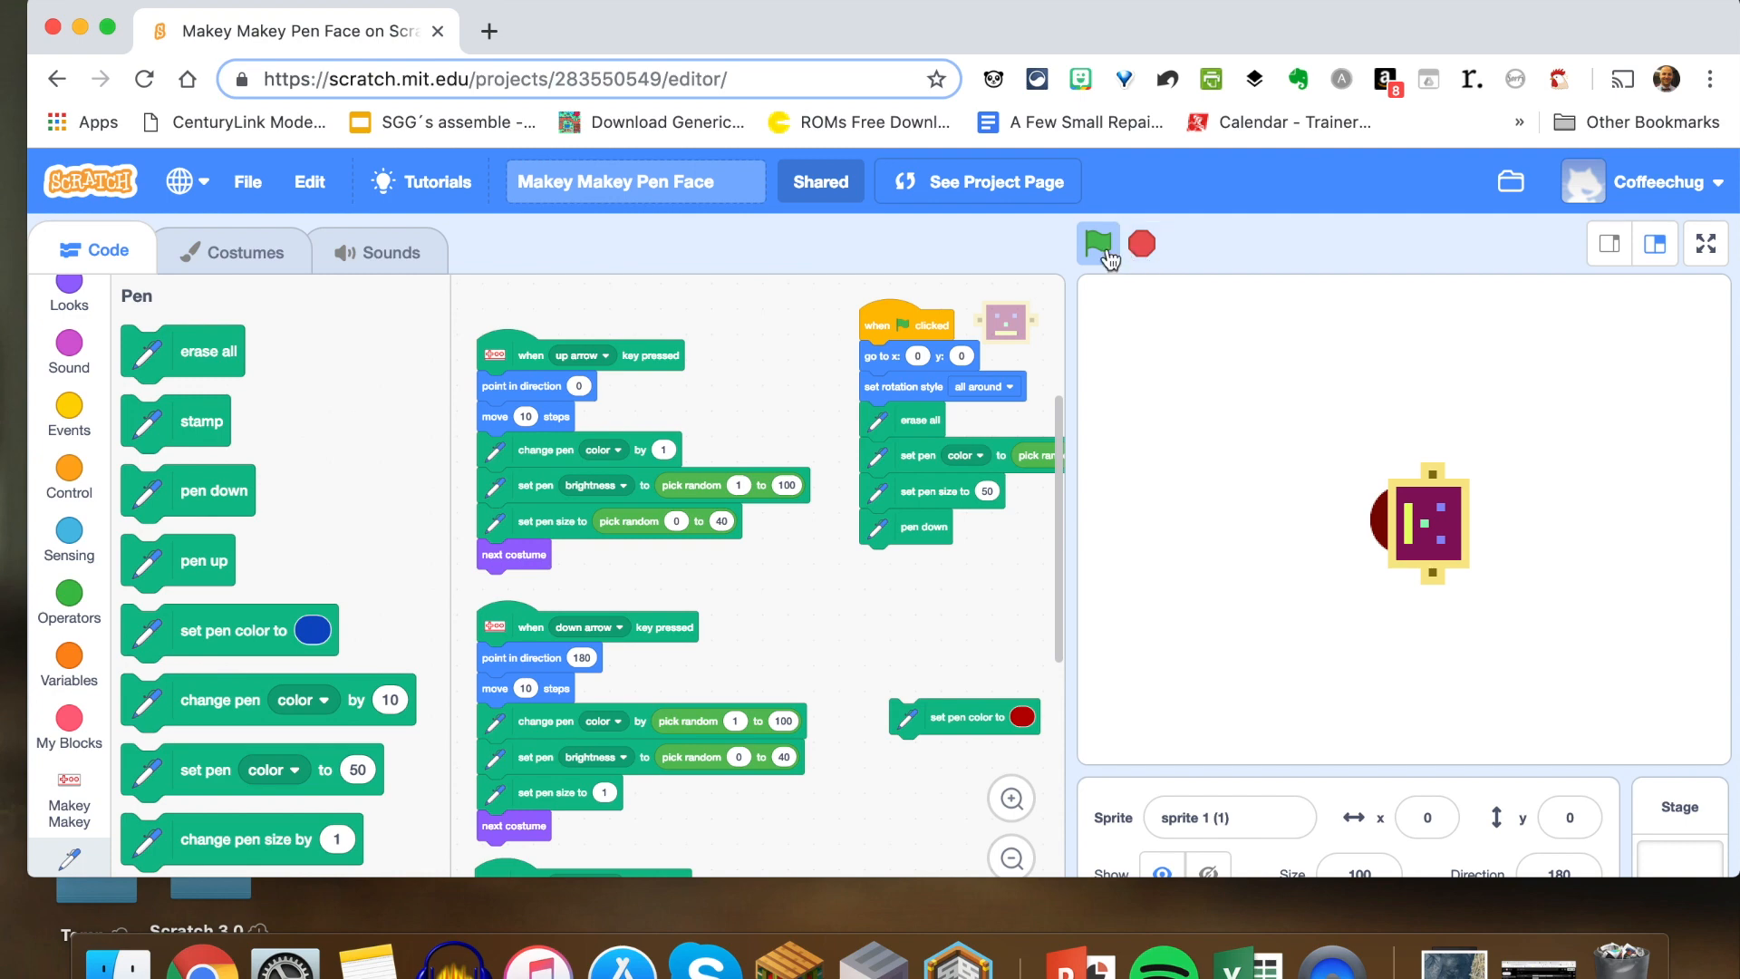
left_click(1098, 243)
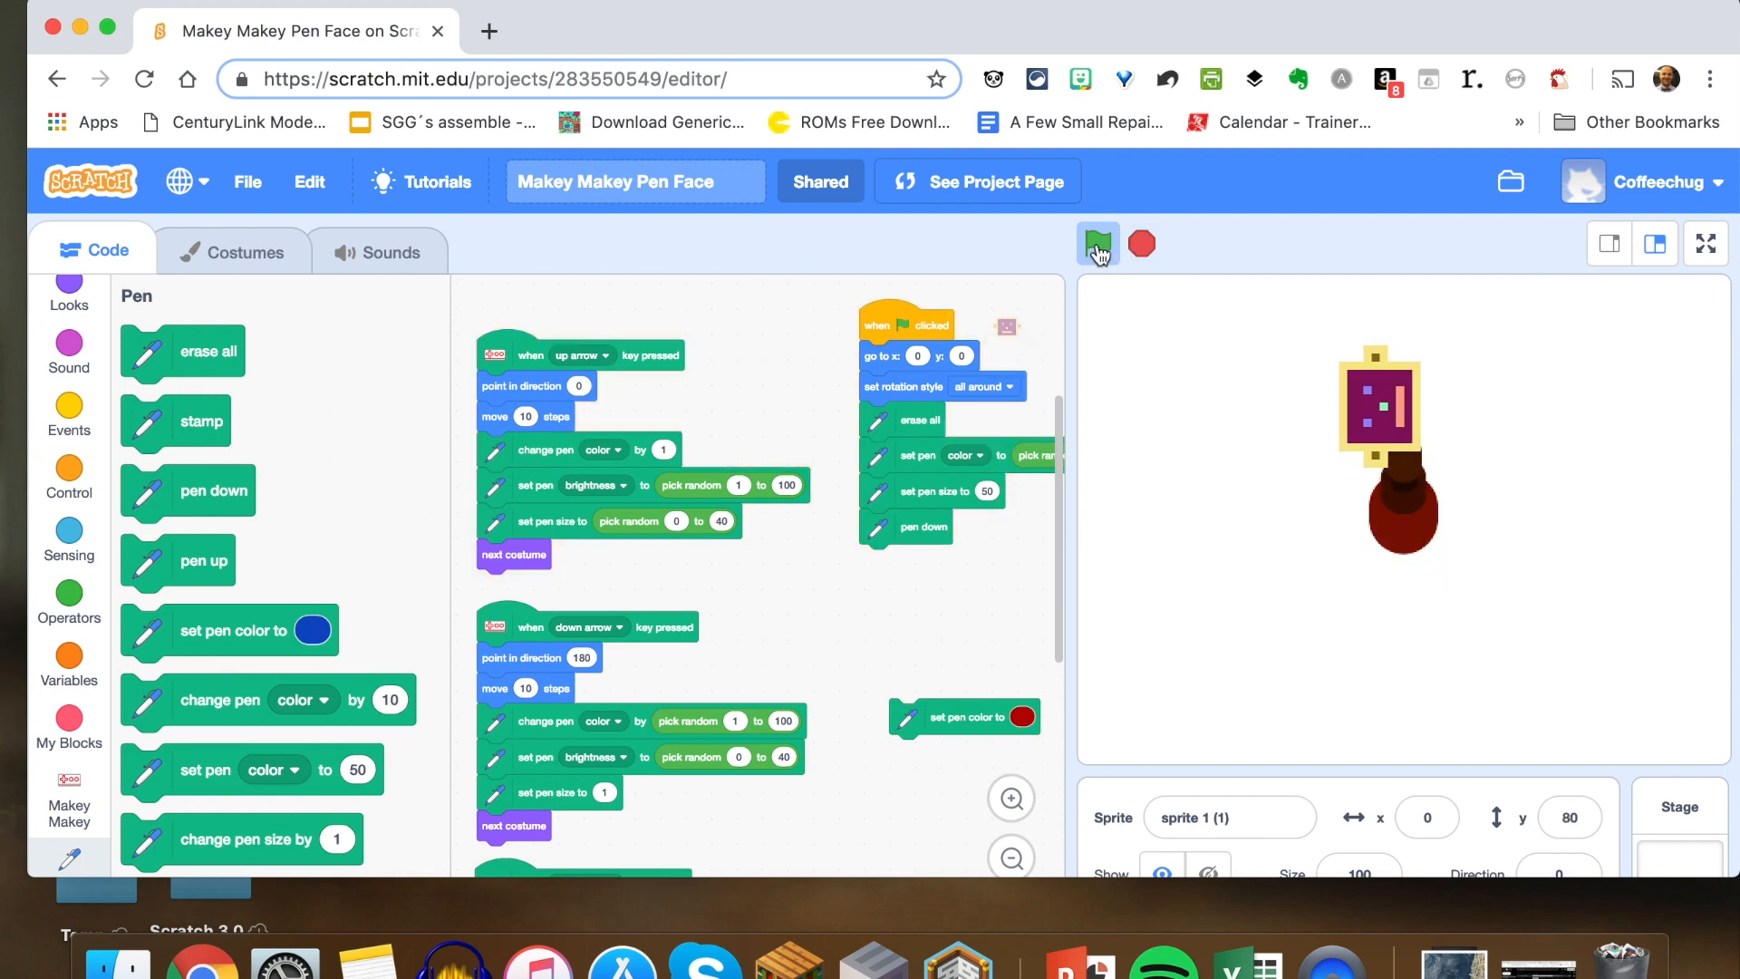
left_click(1098, 243)
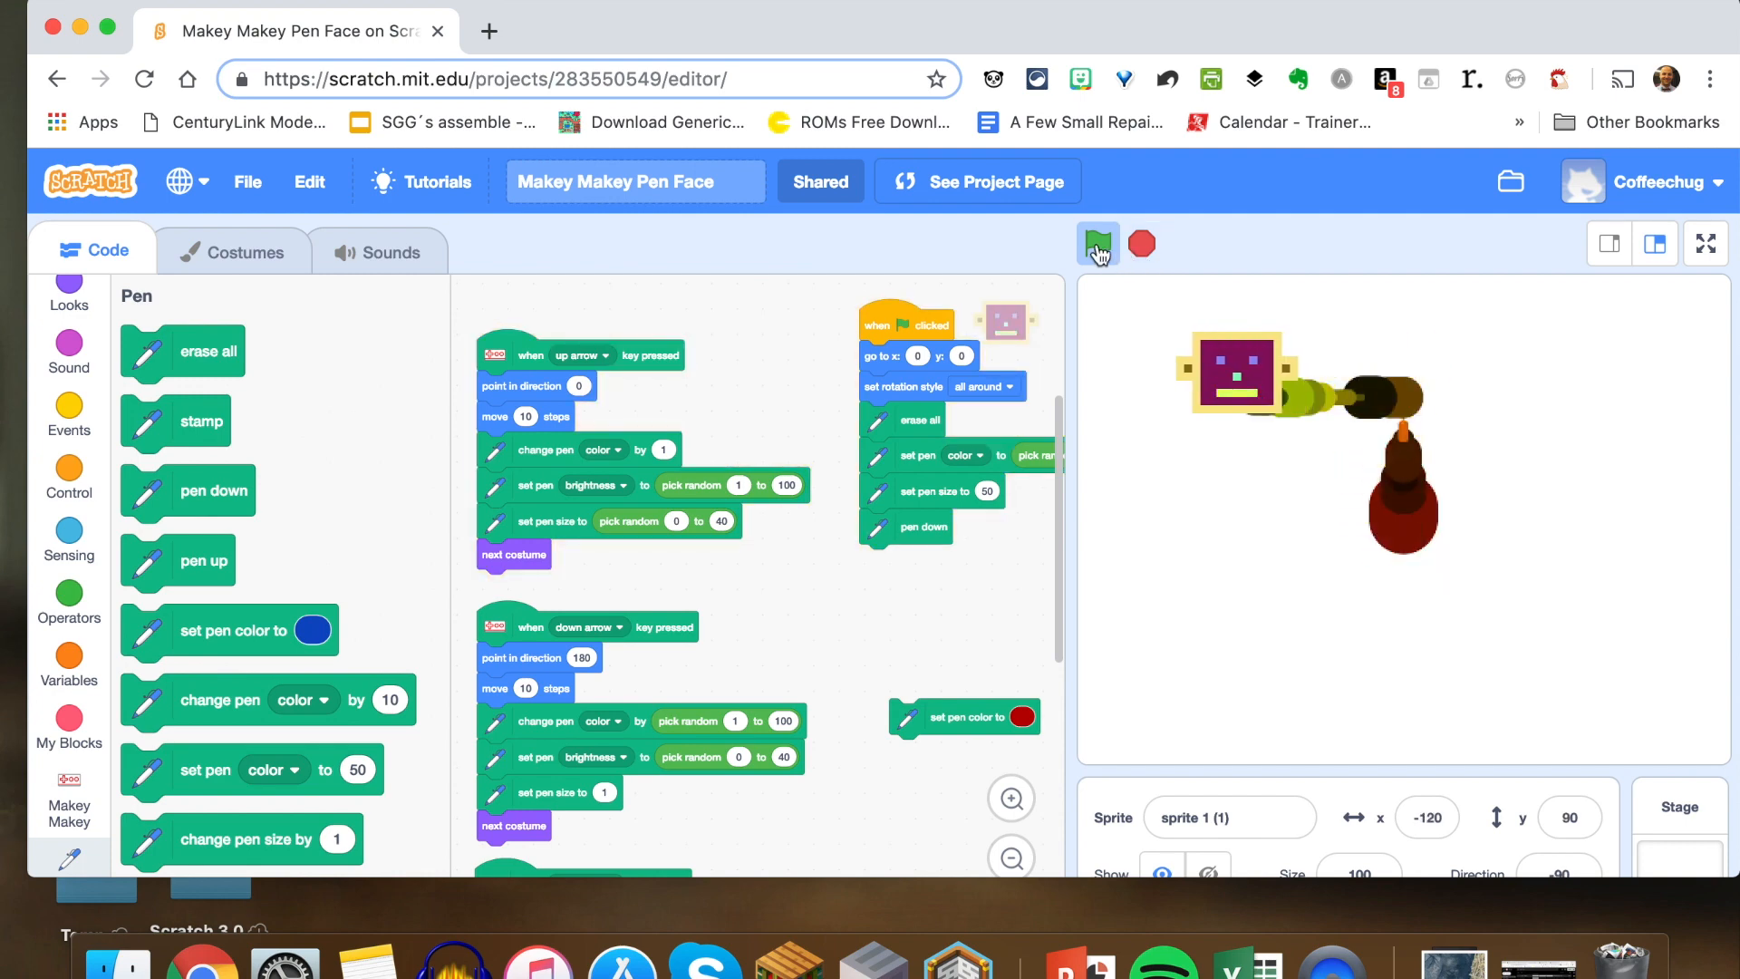
left_click(1098, 243)
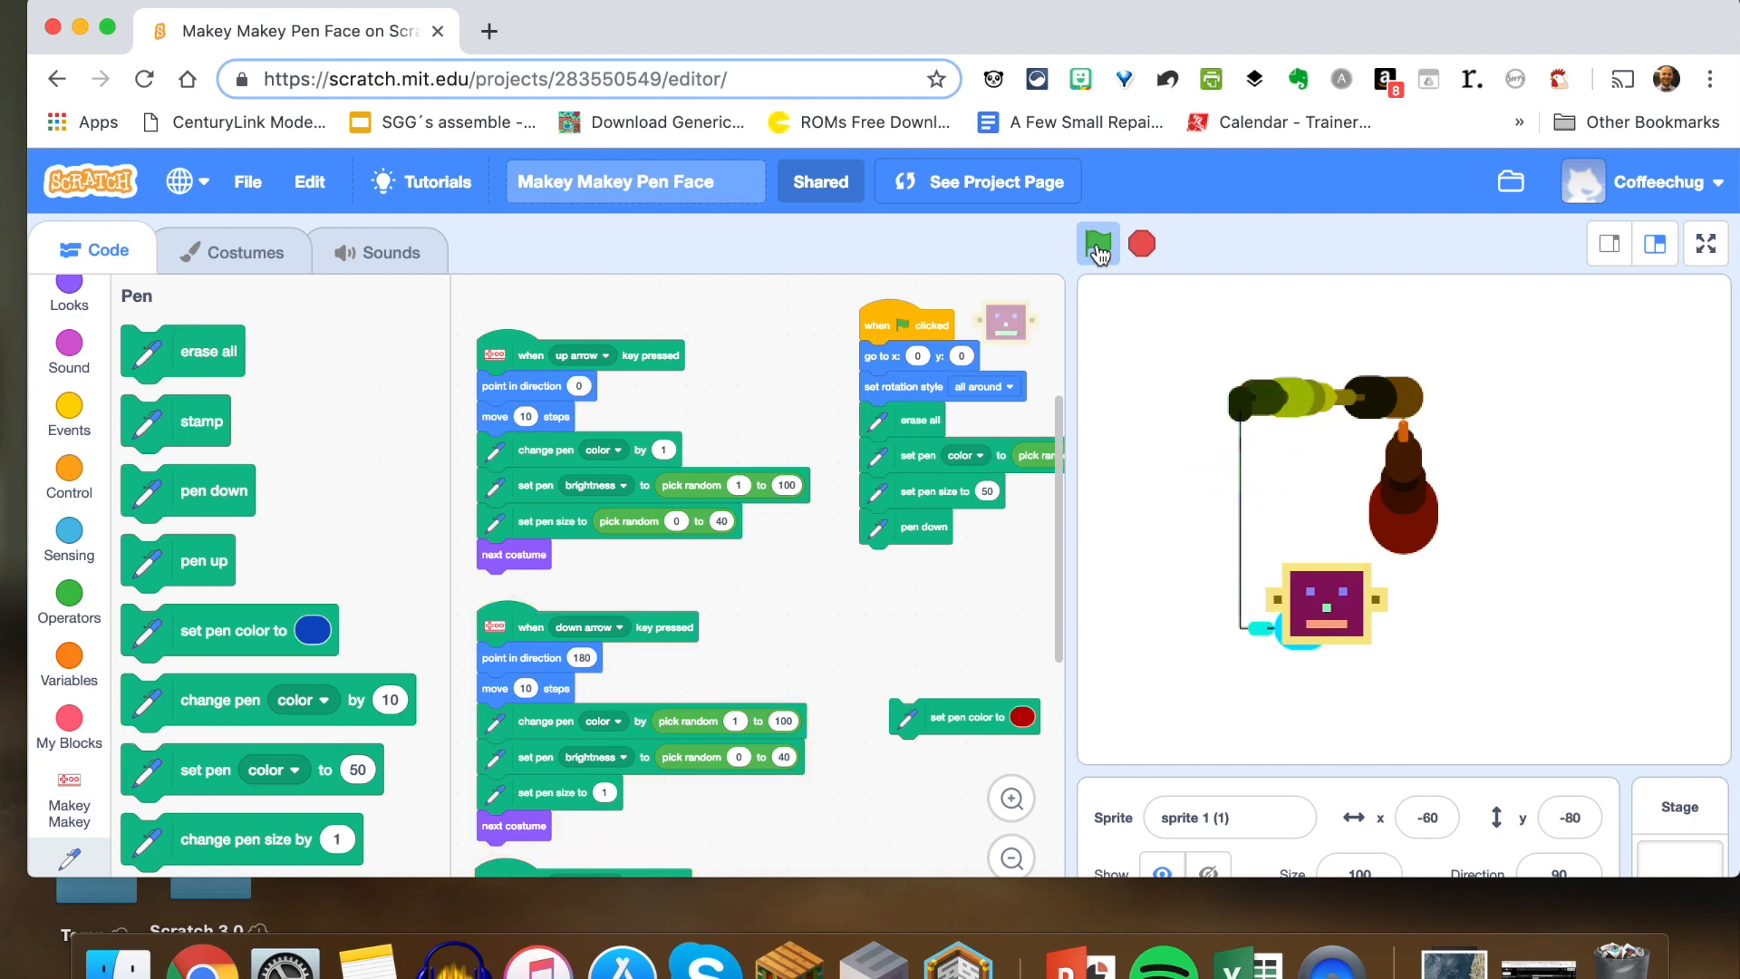
left_click(1098, 243)
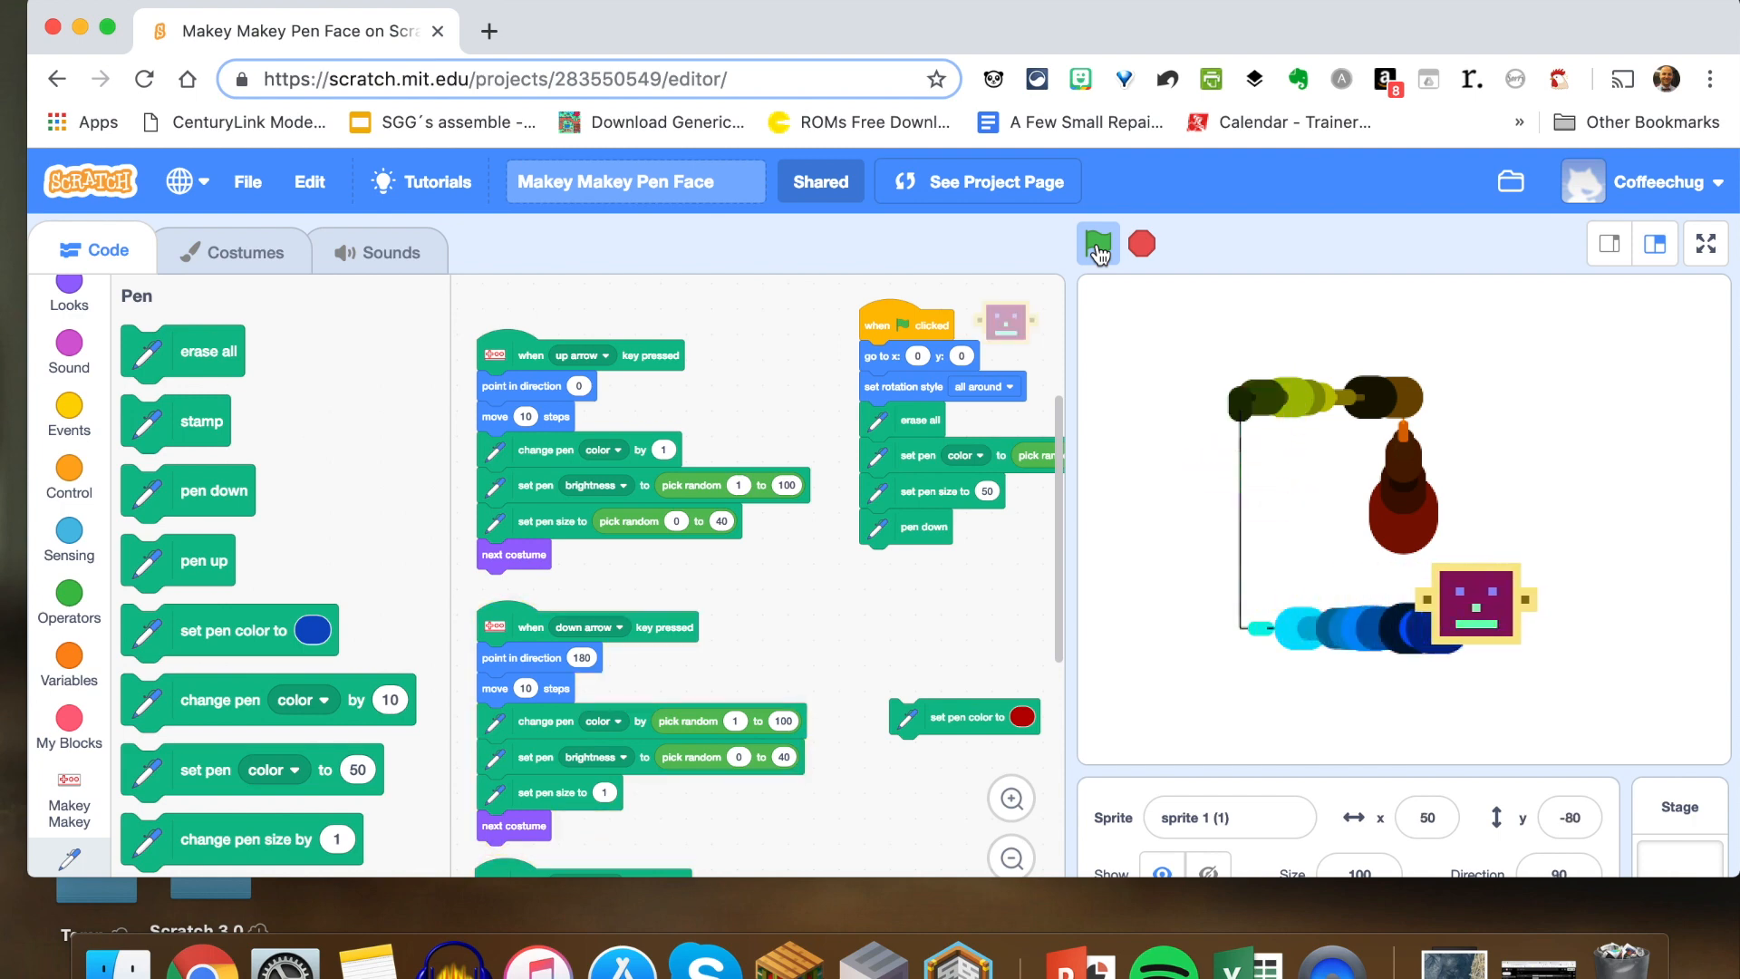
left_click(1098, 243)
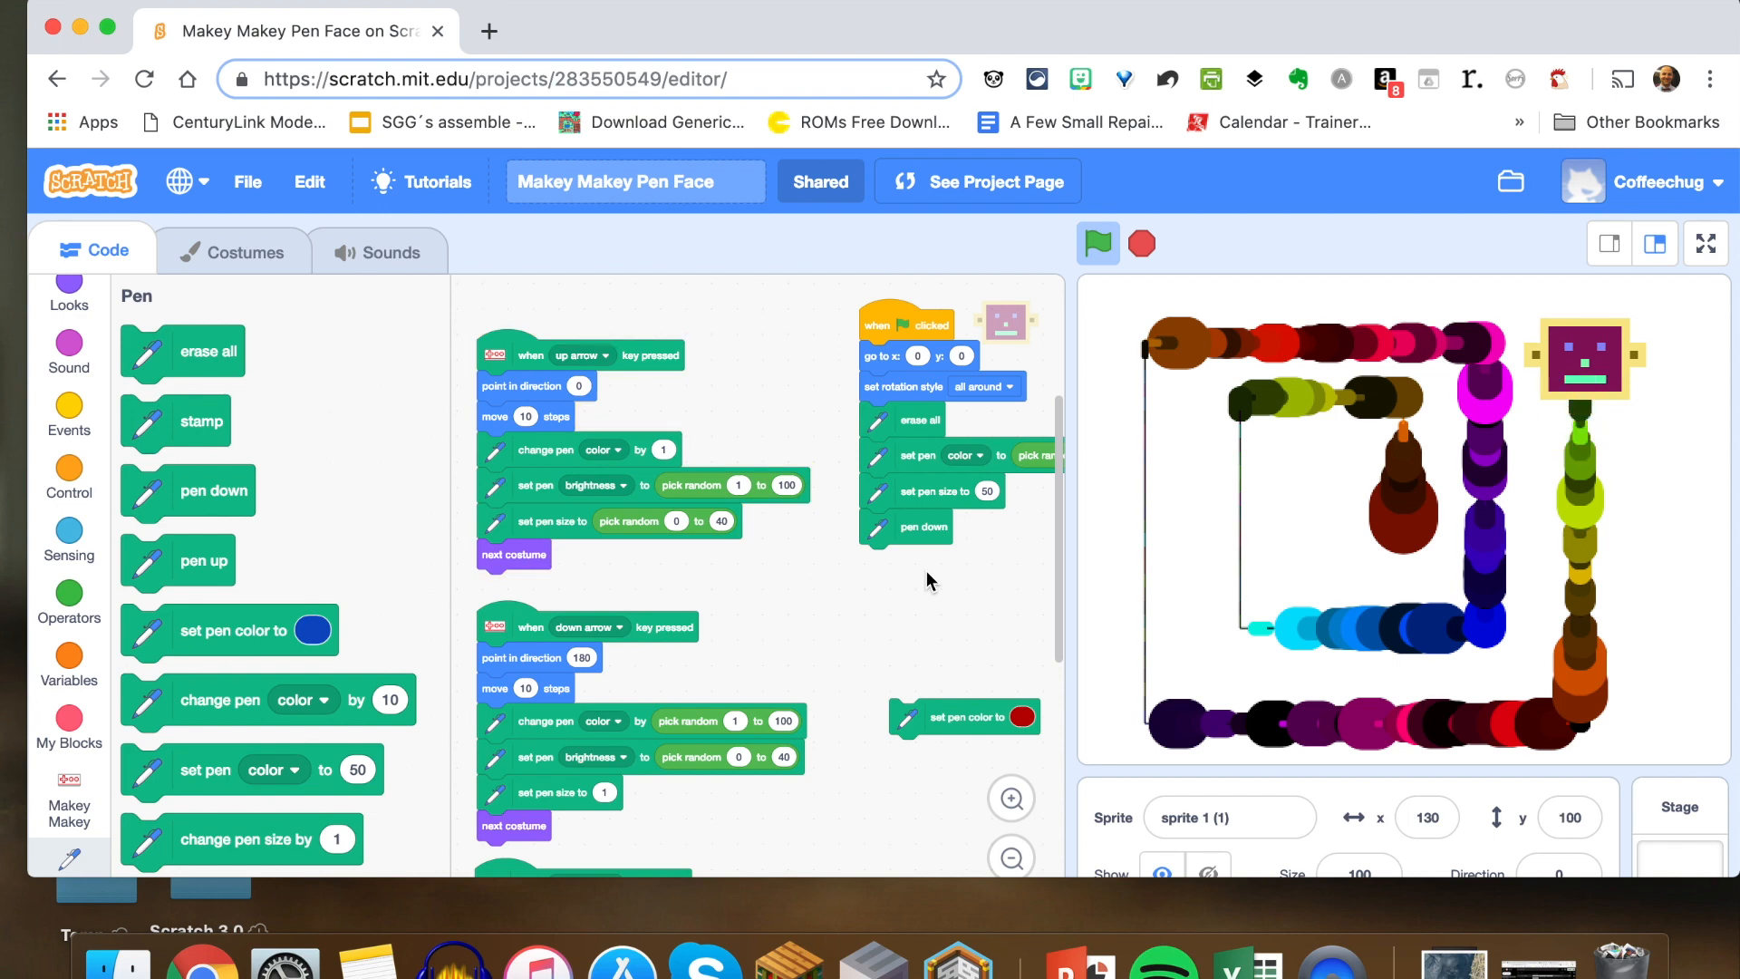
mouse_move(821, 655)
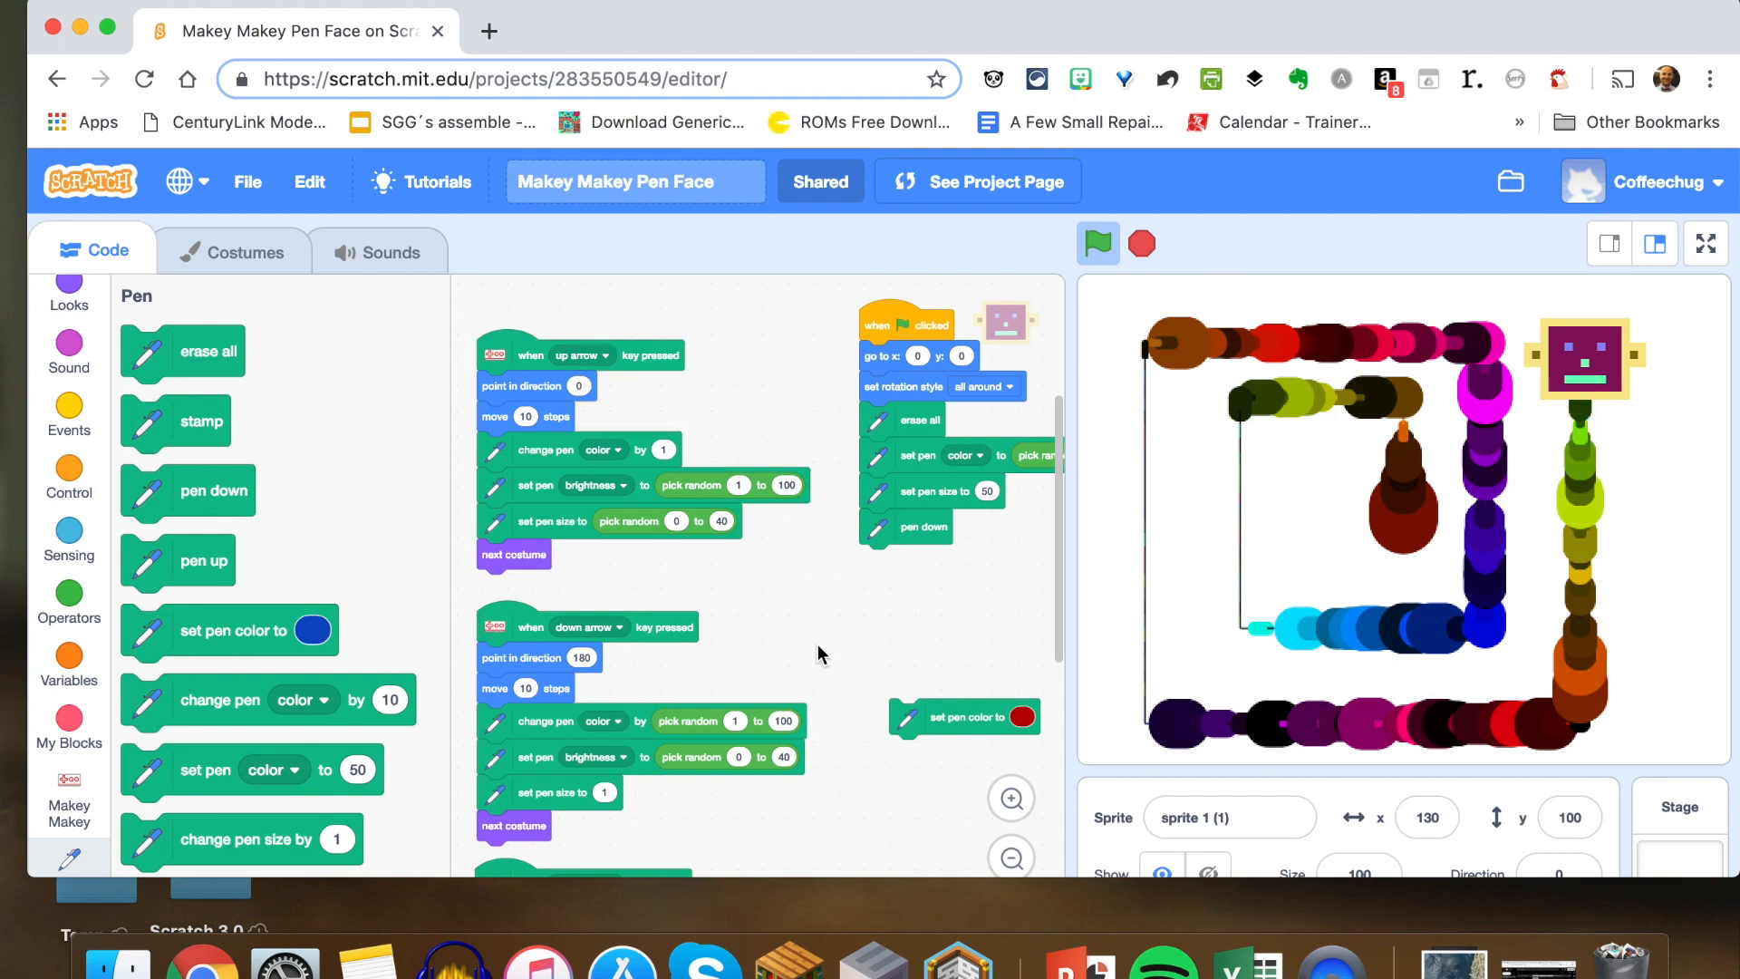
Scroll the code area to the down-arrow script with its pen colour and random size blocks
scroll("down", 3)
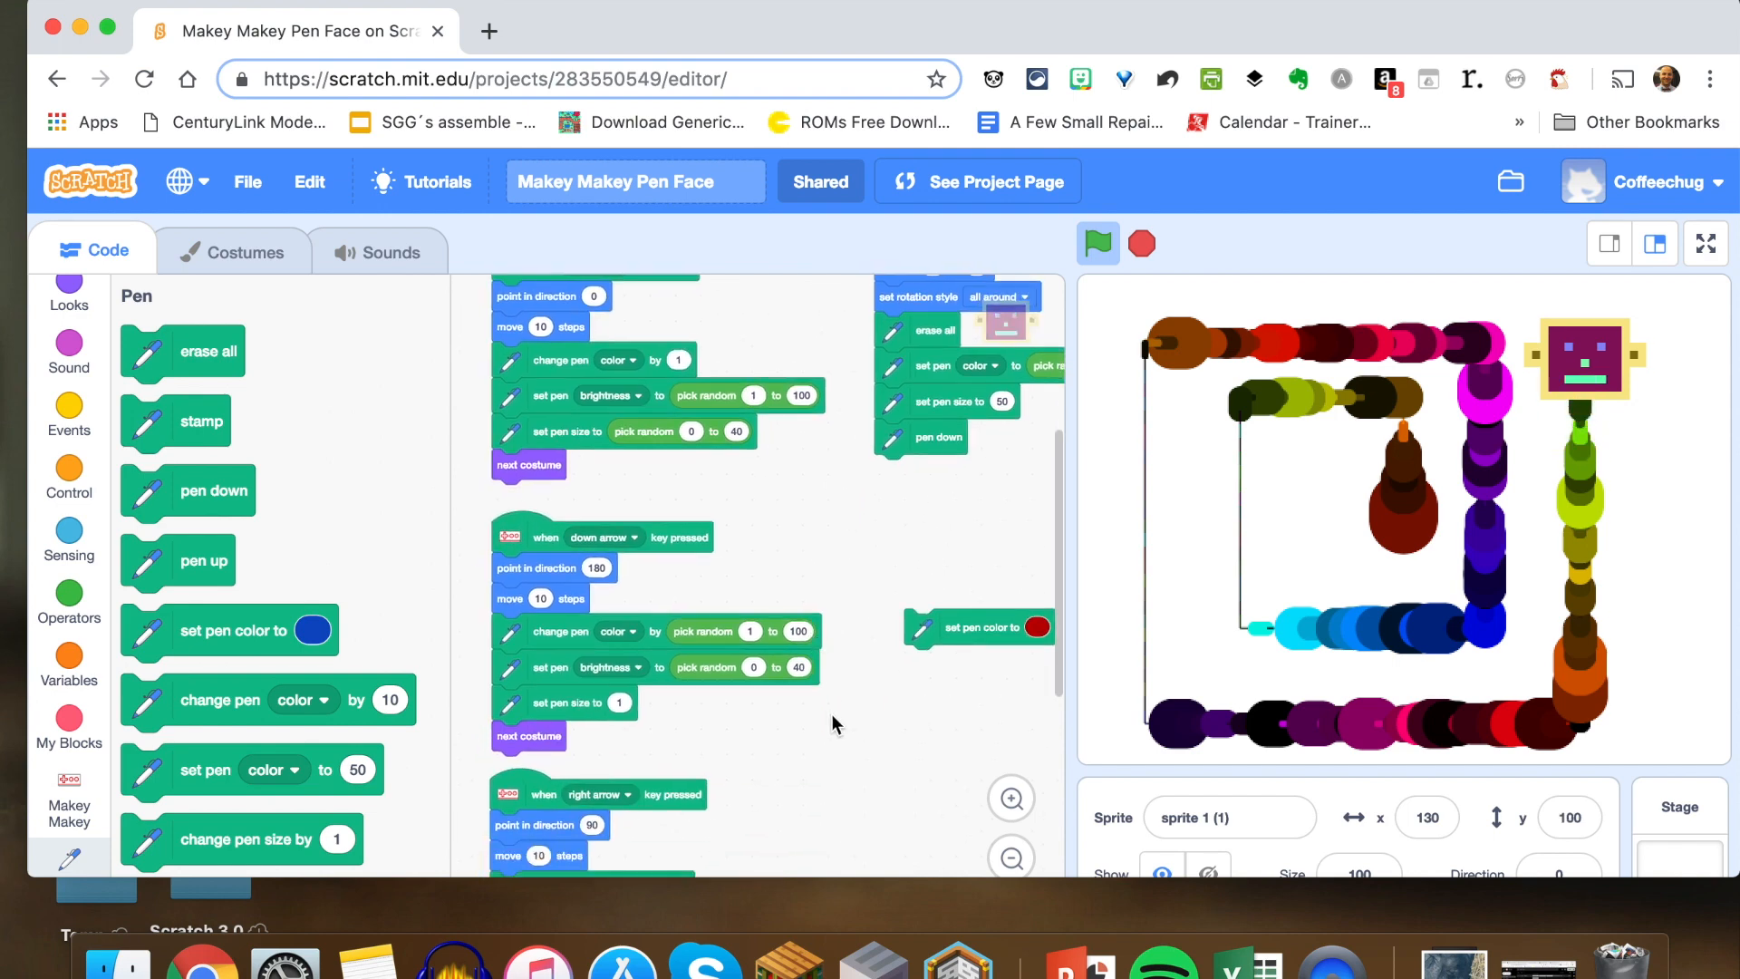
mouse_move(699, 741)
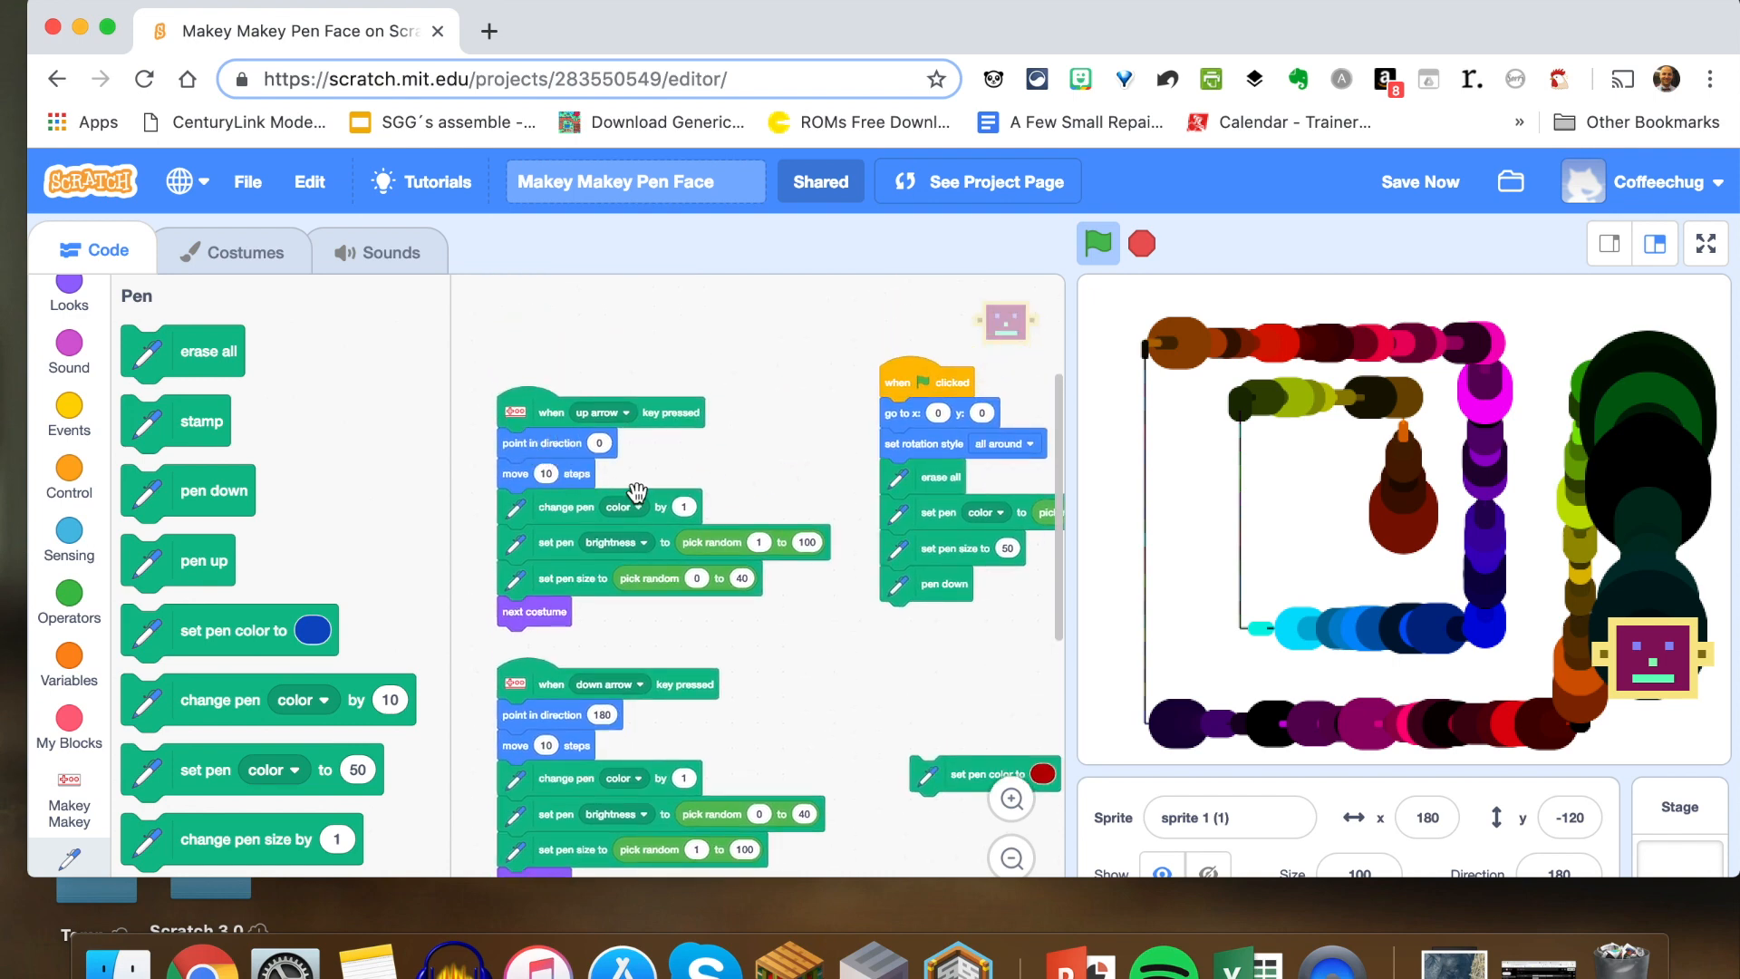
mouse_move(543, 517)
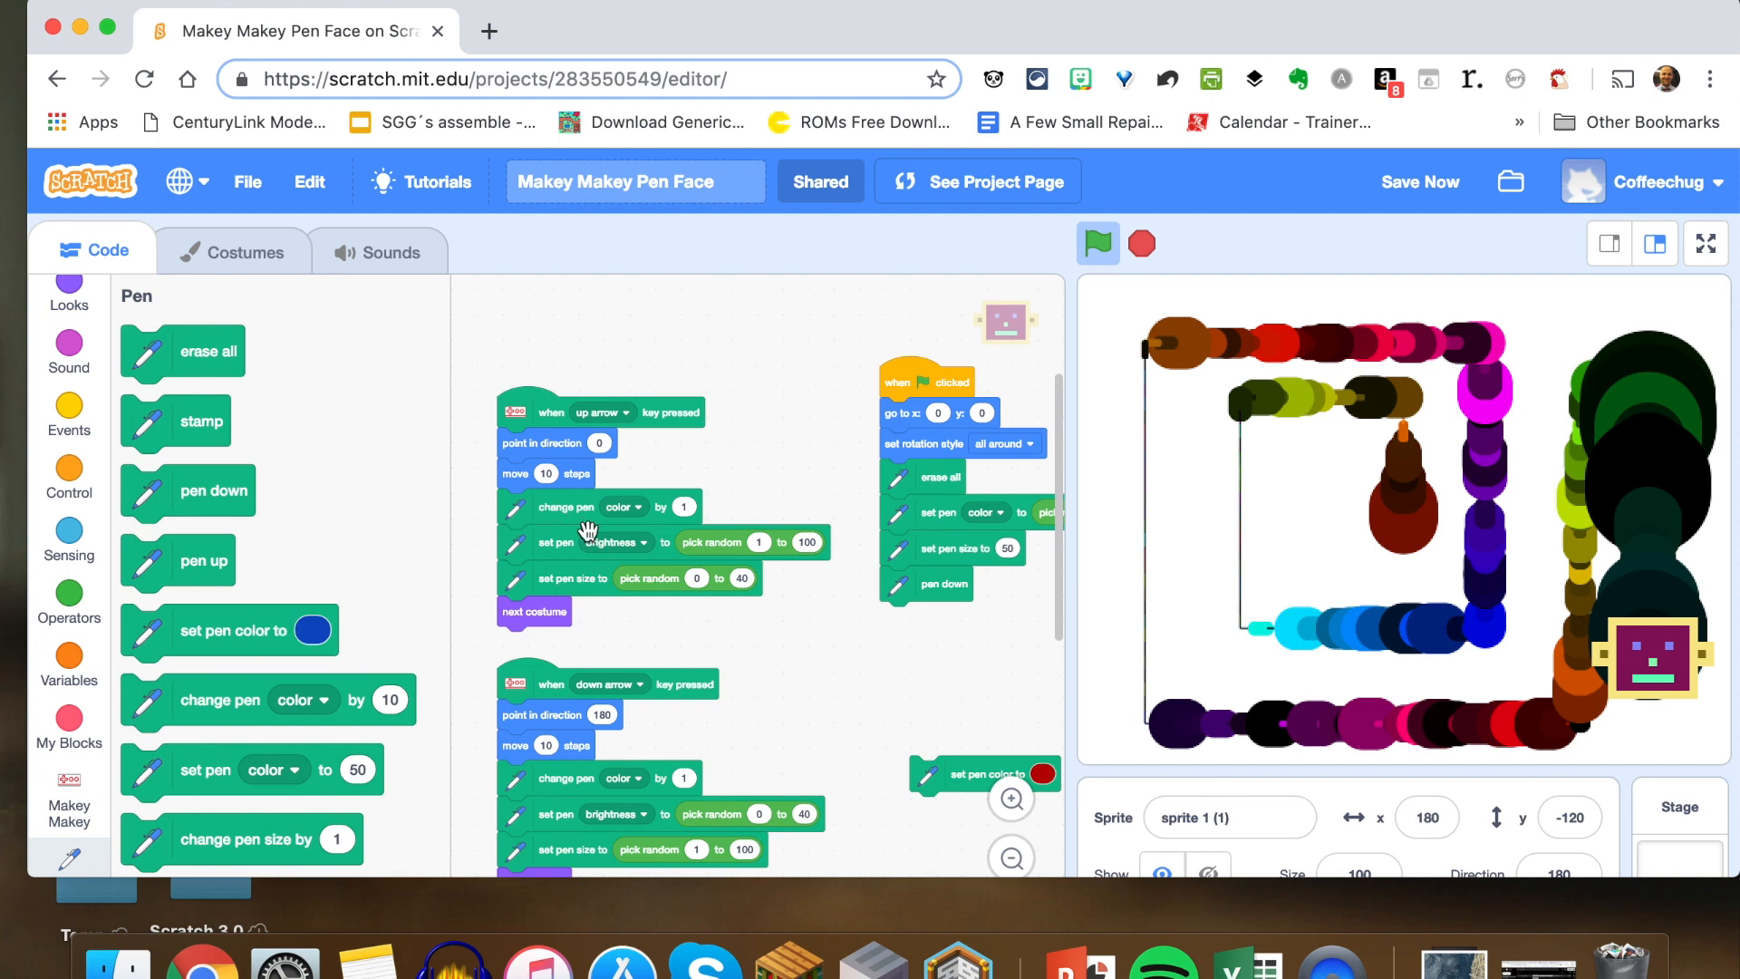
mouse_move(563, 596)
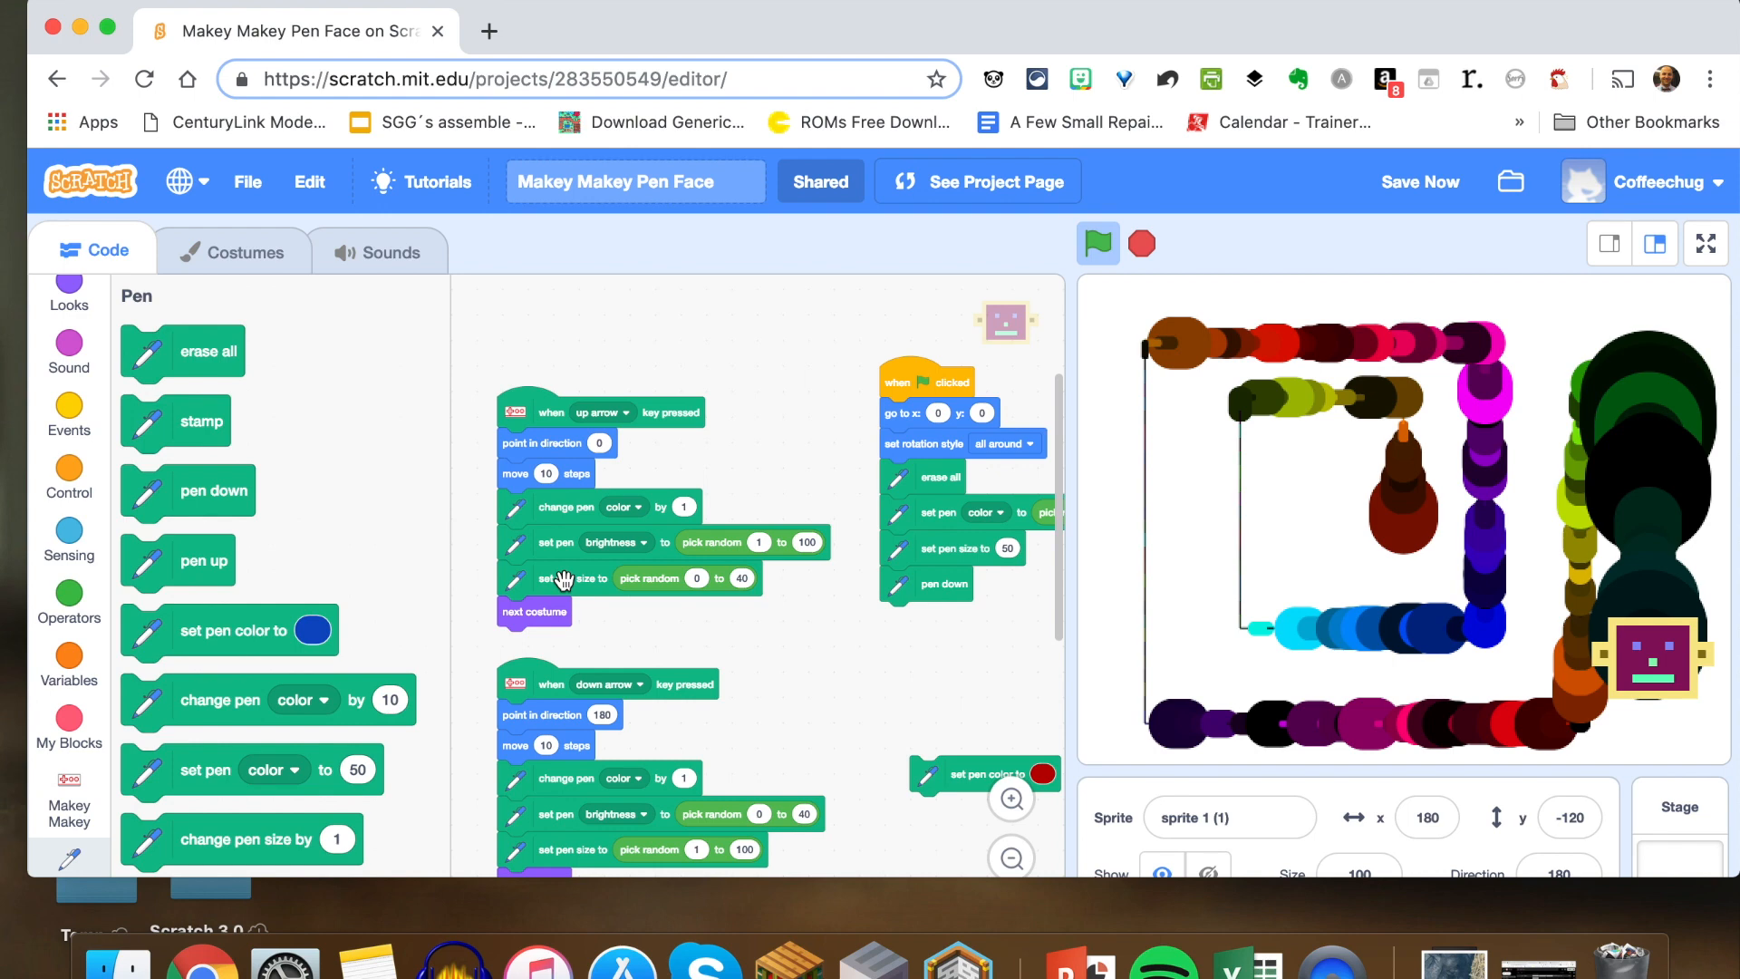
mouse_move(1234, 486)
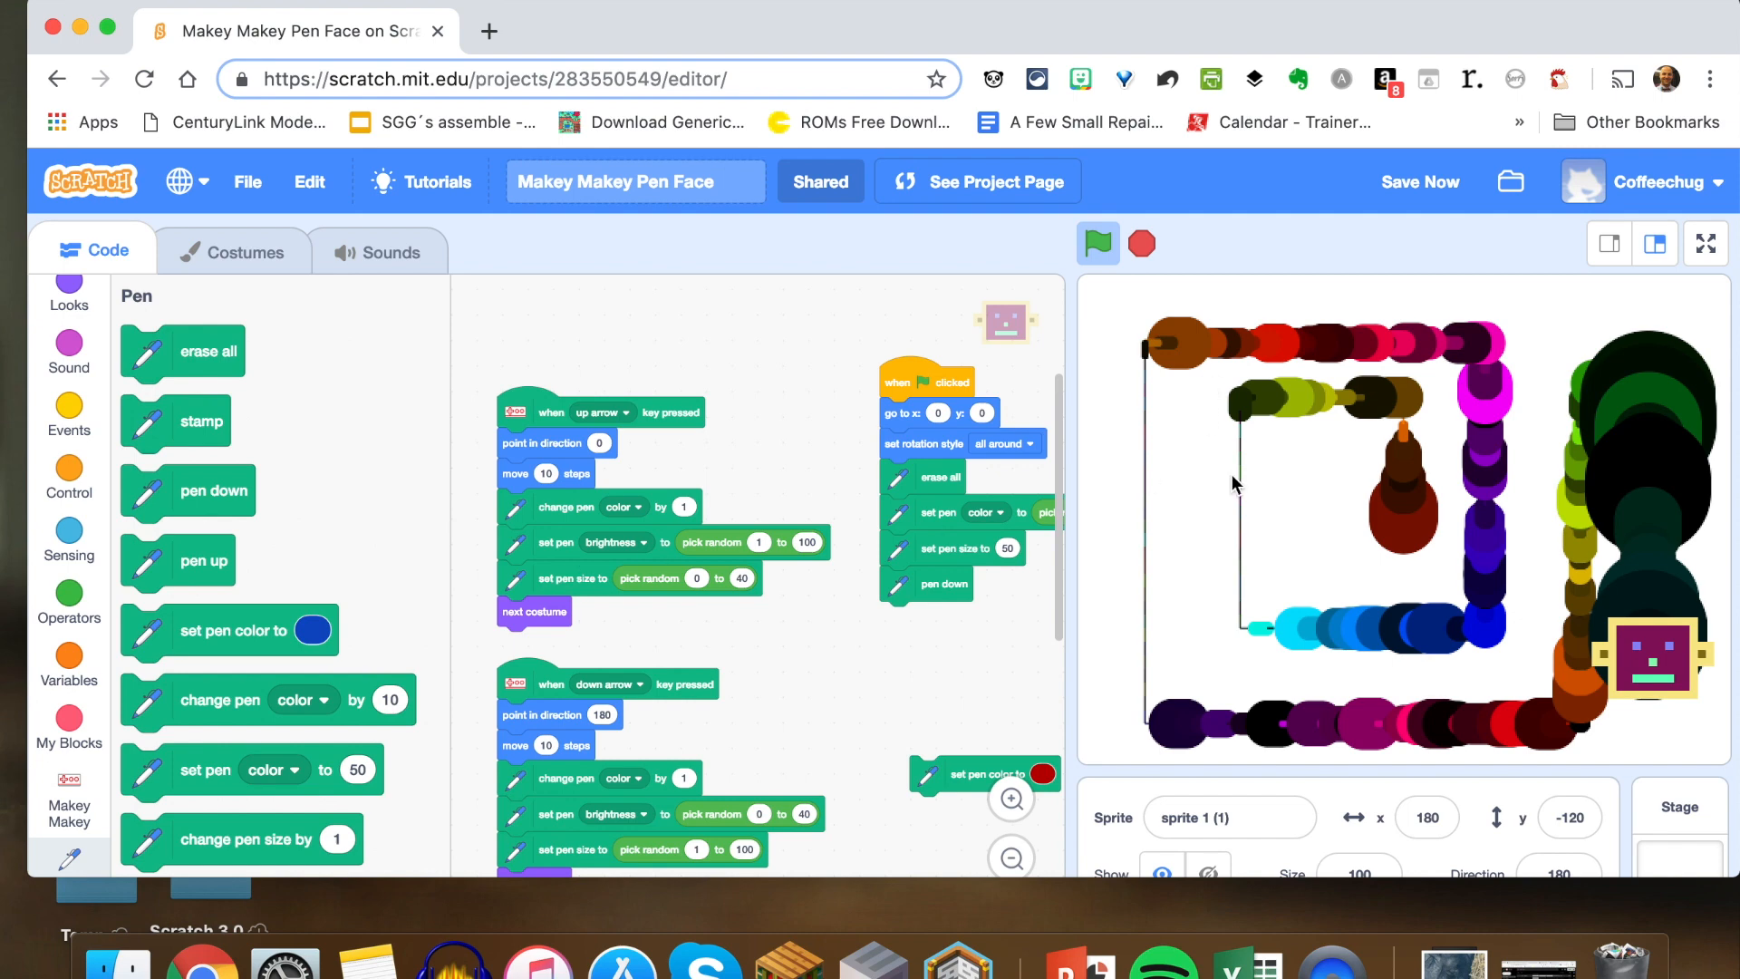
mouse_move(1376, 571)
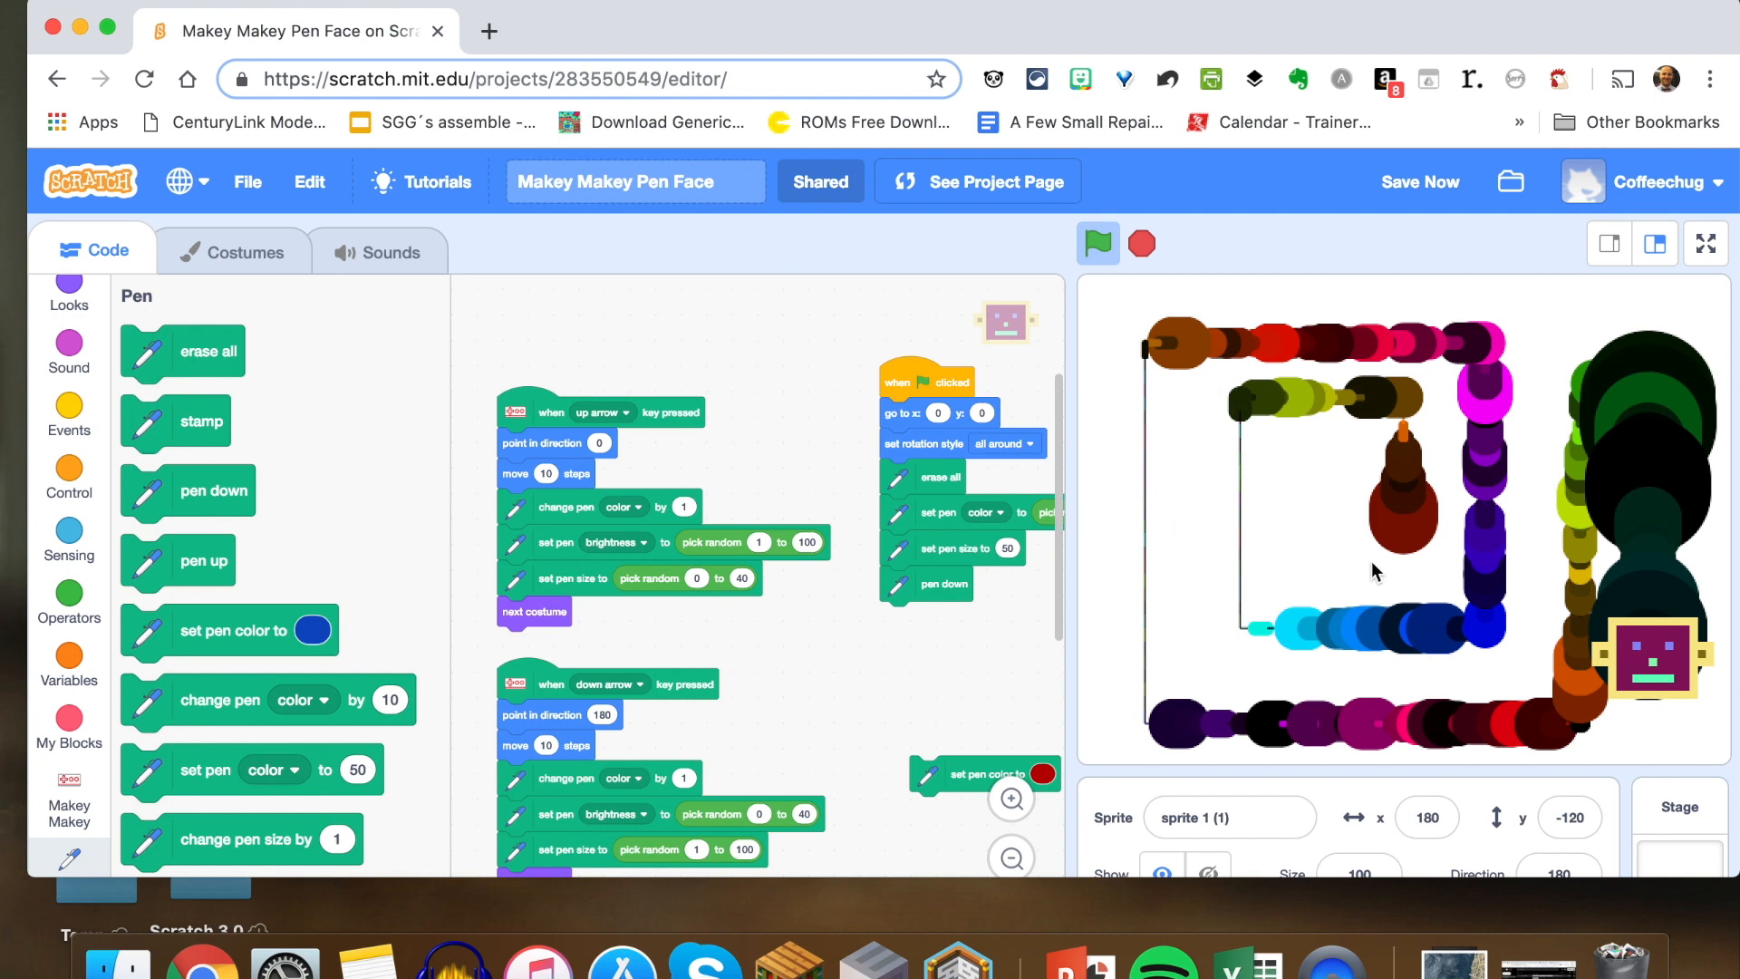